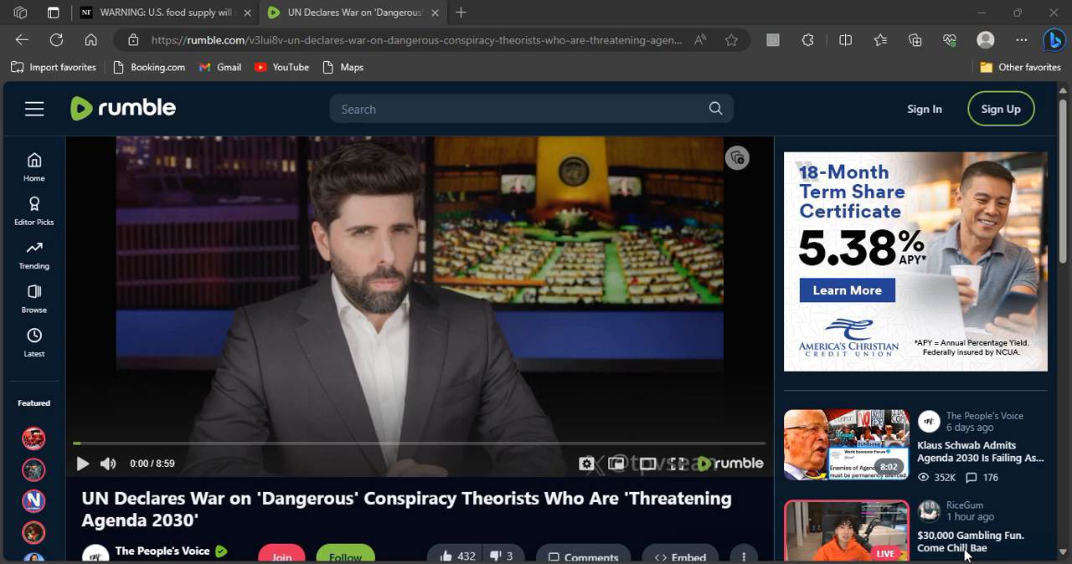
pyautogui.moveTo(796, 492)
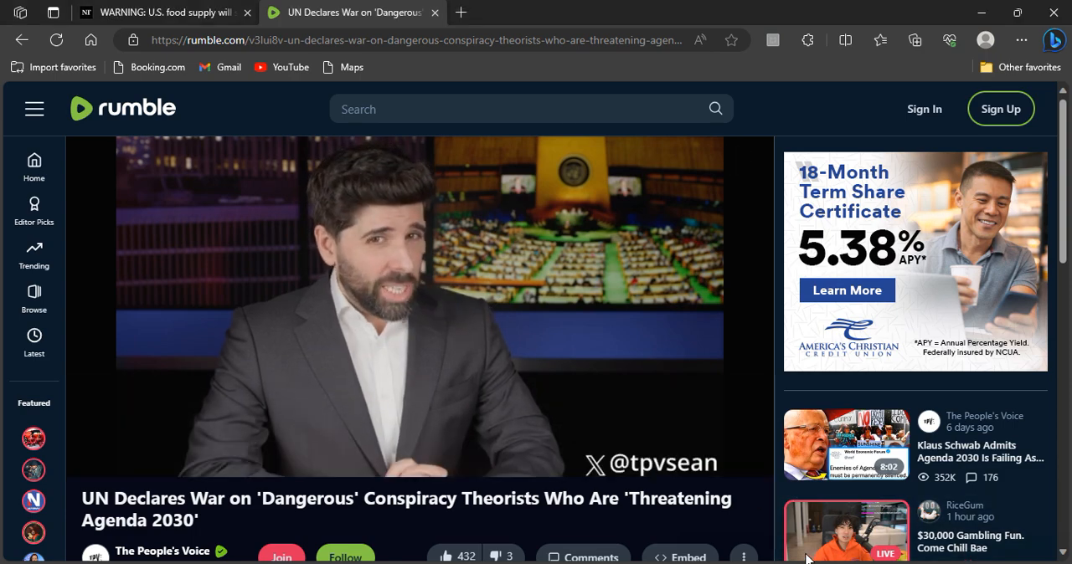
# Pause the UN conspiracy-theorists video at 1:18 on the UK arrest-order headline
pyautogui.click(419, 301)
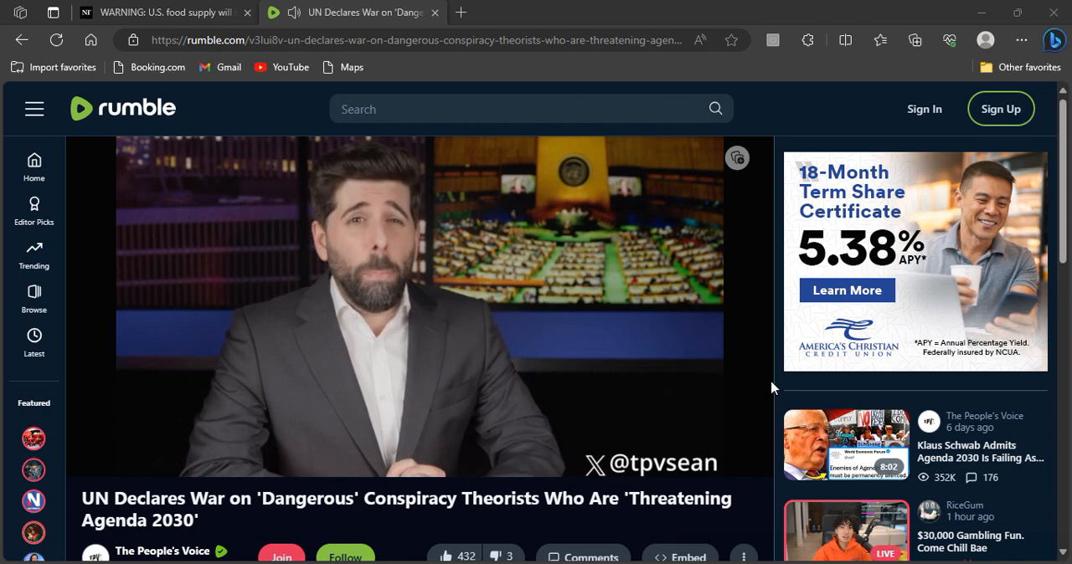
pyautogui.moveTo(774, 365)
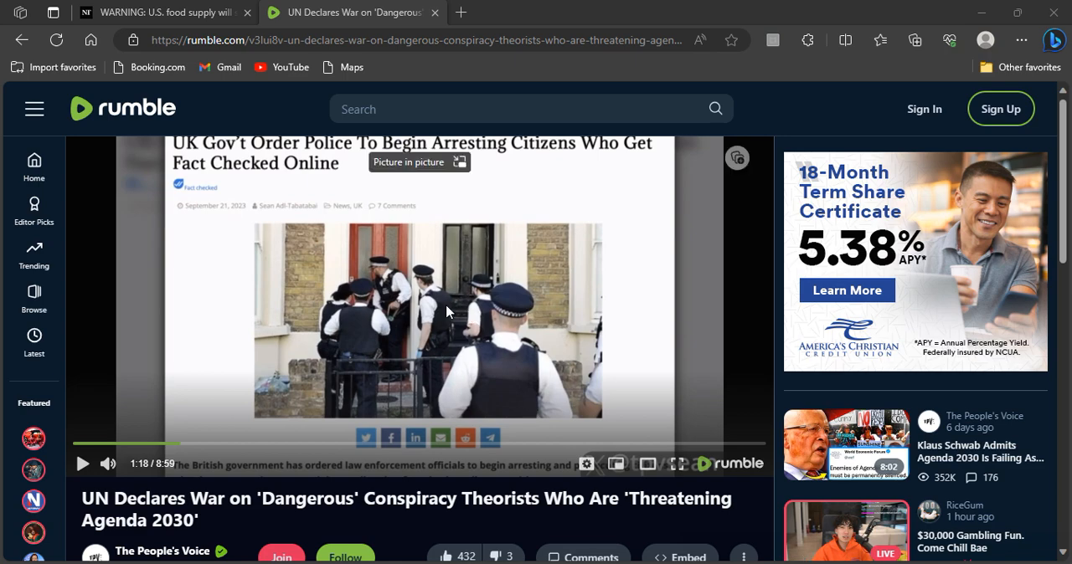
pyautogui.moveTo(247, 114)
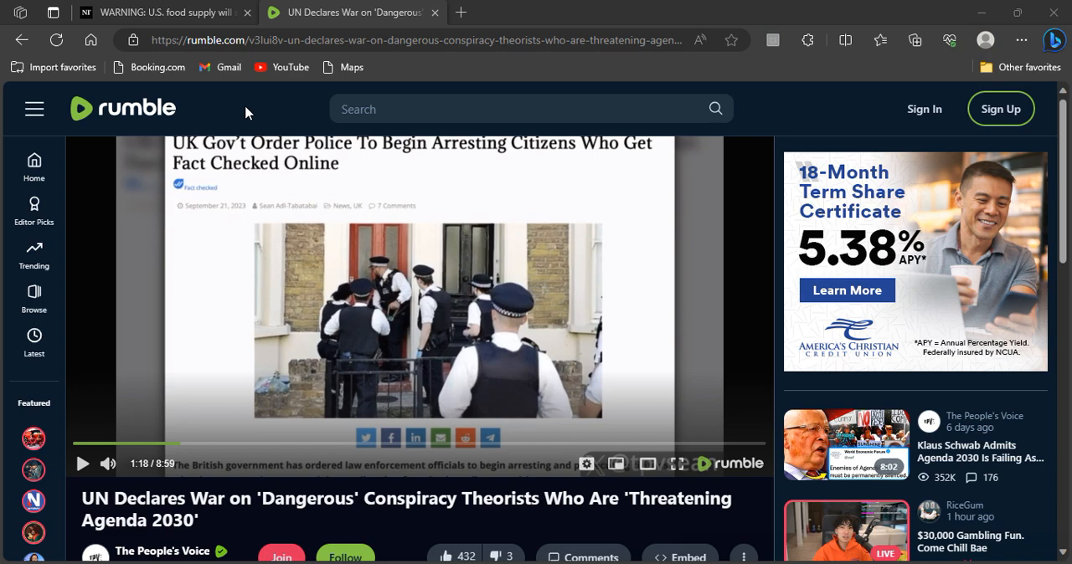
# Pause the 'UN Declares War on Dangerous Conspiracy Theorists' video at 2:24
pyautogui.click(422, 305)
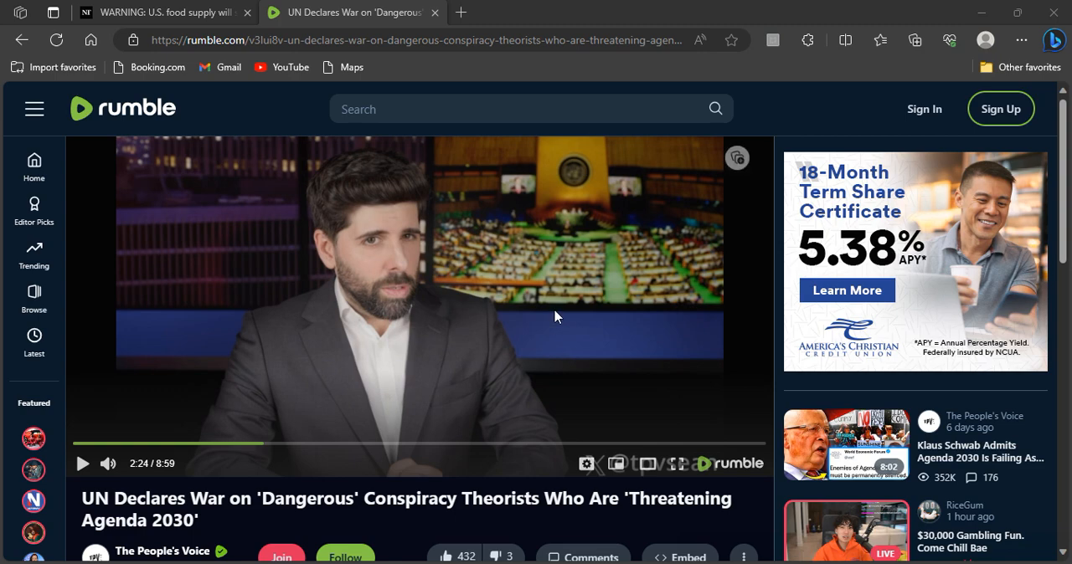
# Switch to the NewsTarget tab with the mRNA vaccine-tainted meat warning article
pyautogui.click(159, 12)
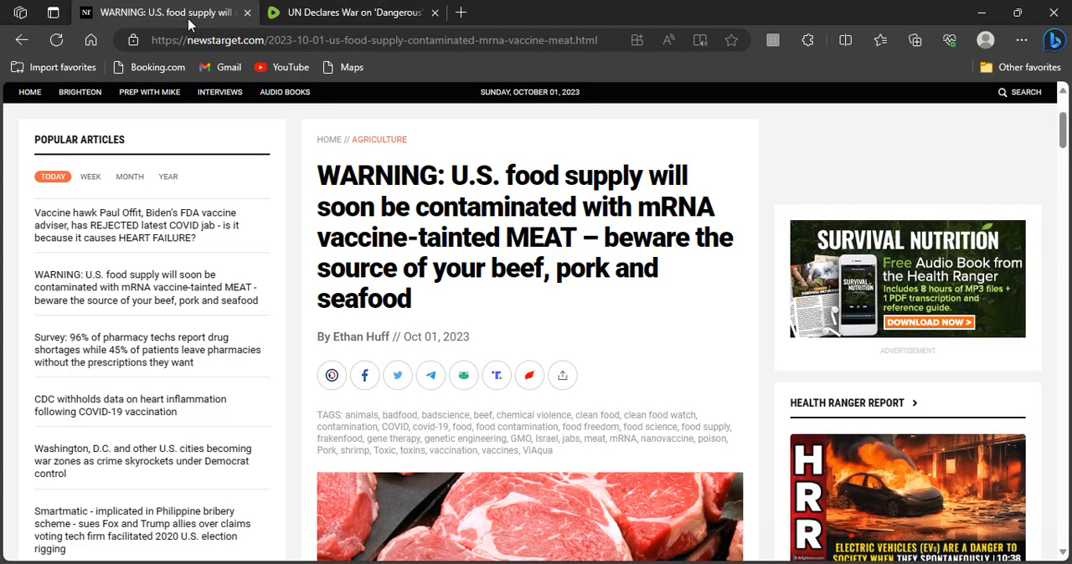
pyautogui.moveTo(469, 147)
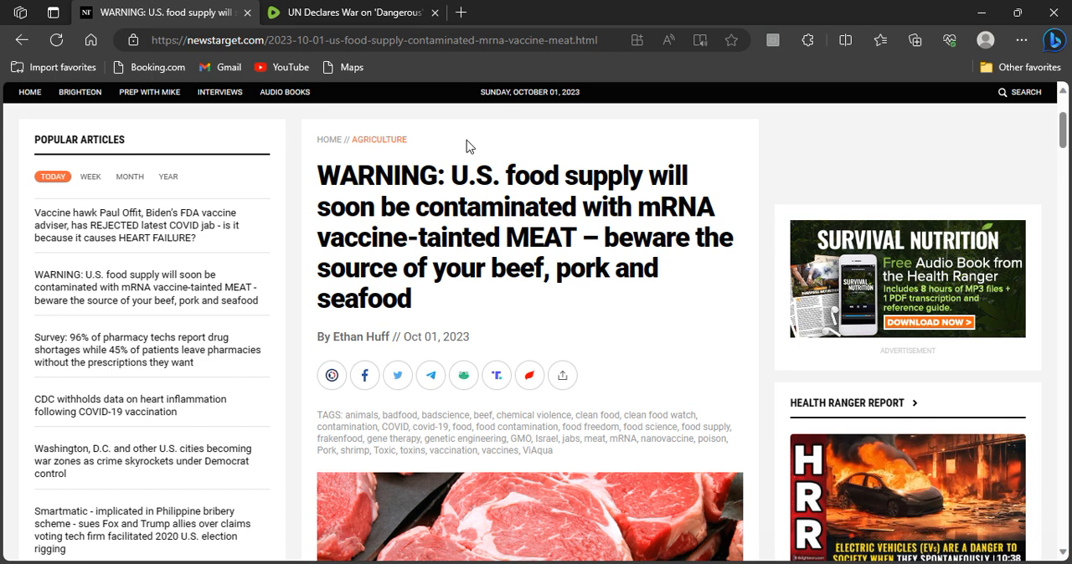
pyautogui.moveTo(616, 249)
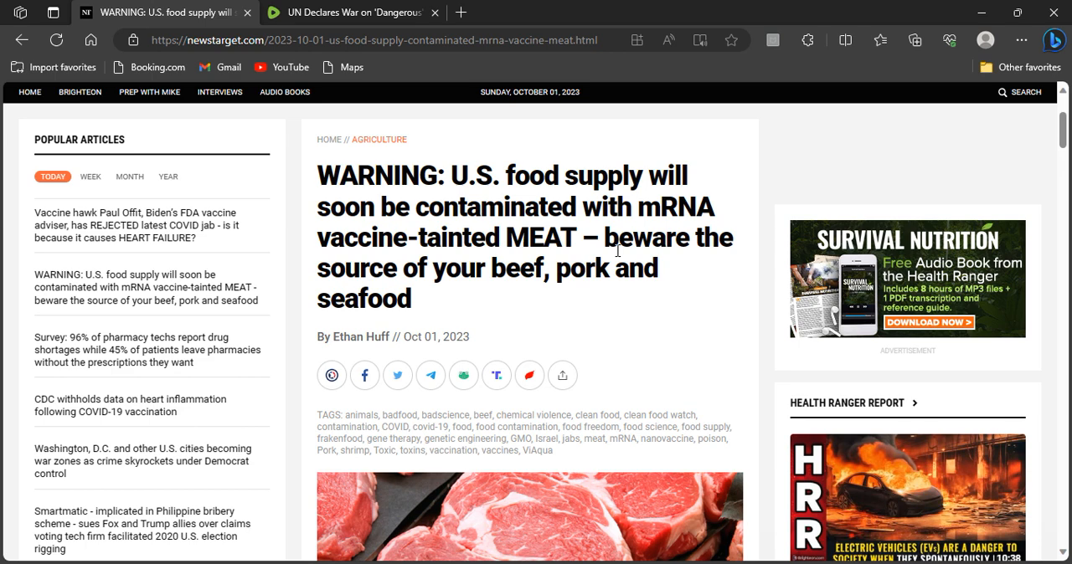
pyautogui.moveTo(626, 169)
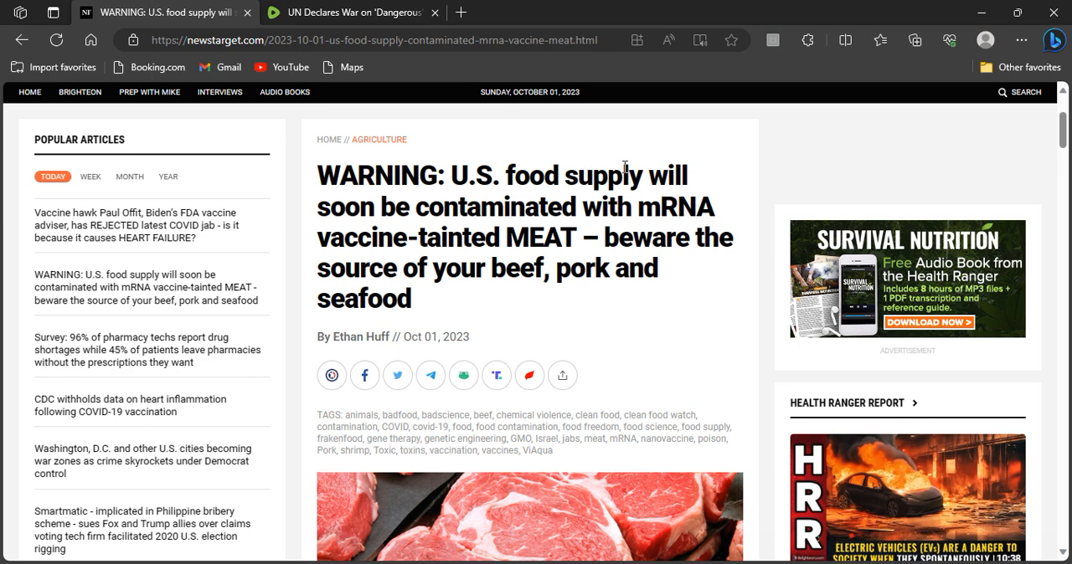
pyautogui.moveTo(335, 192)
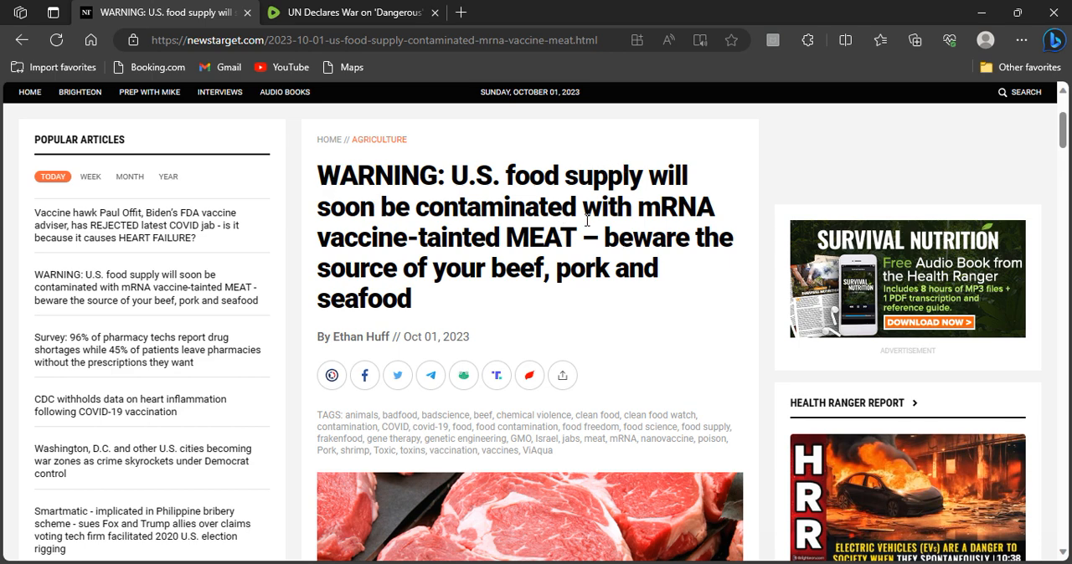
pyautogui.moveTo(653, 227)
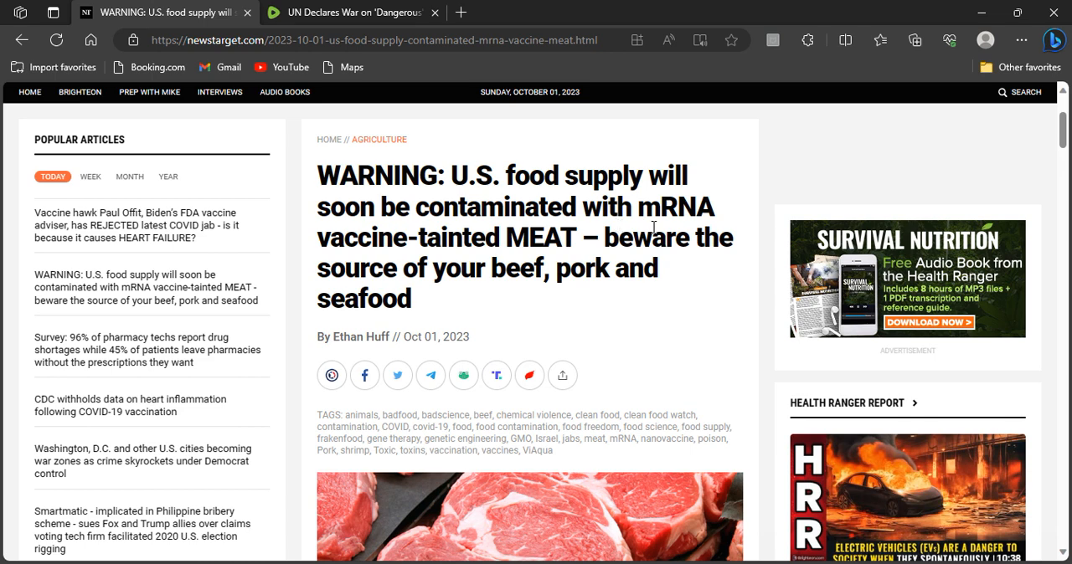
pyautogui.moveTo(435, 246)
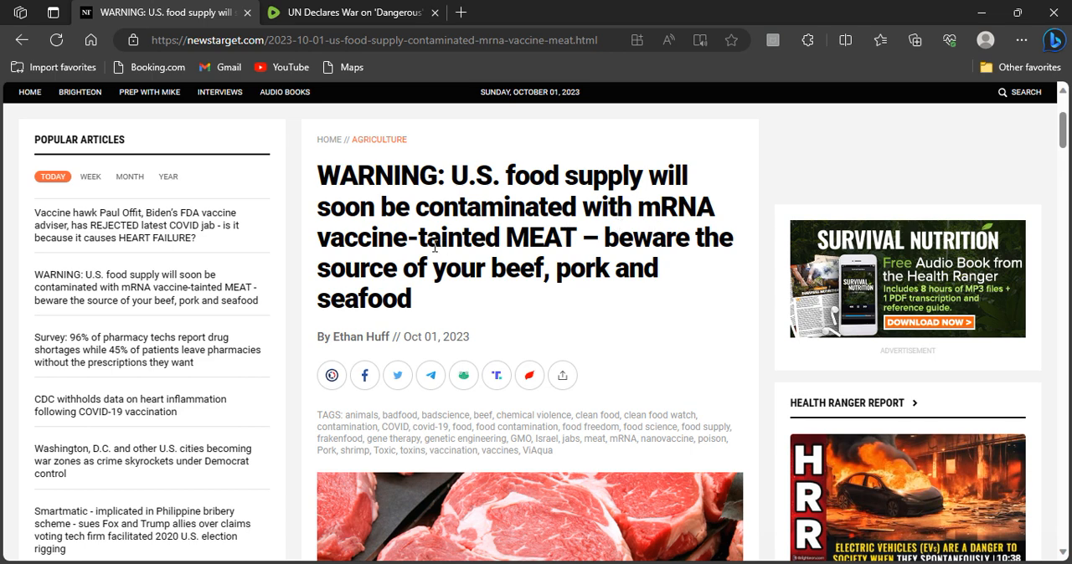
pyautogui.moveTo(639, 254)
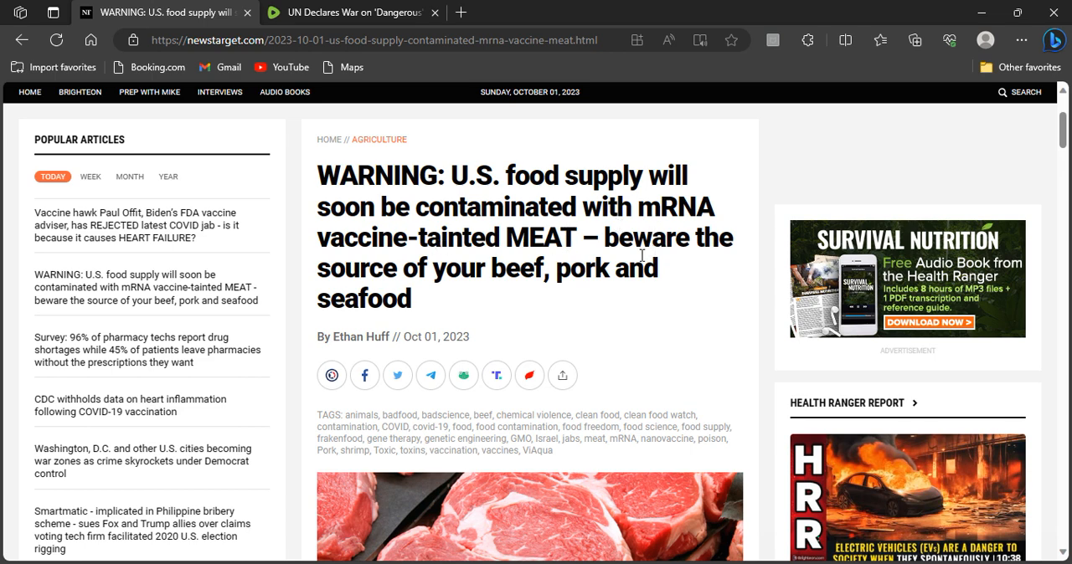
pyautogui.moveTo(509, 282)
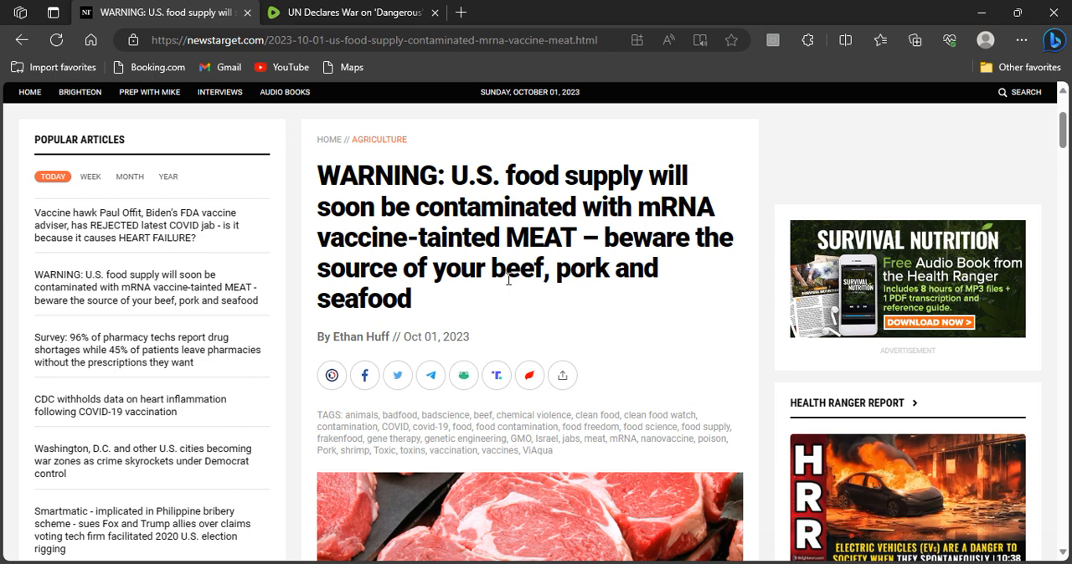
pyautogui.moveTo(568, 311)
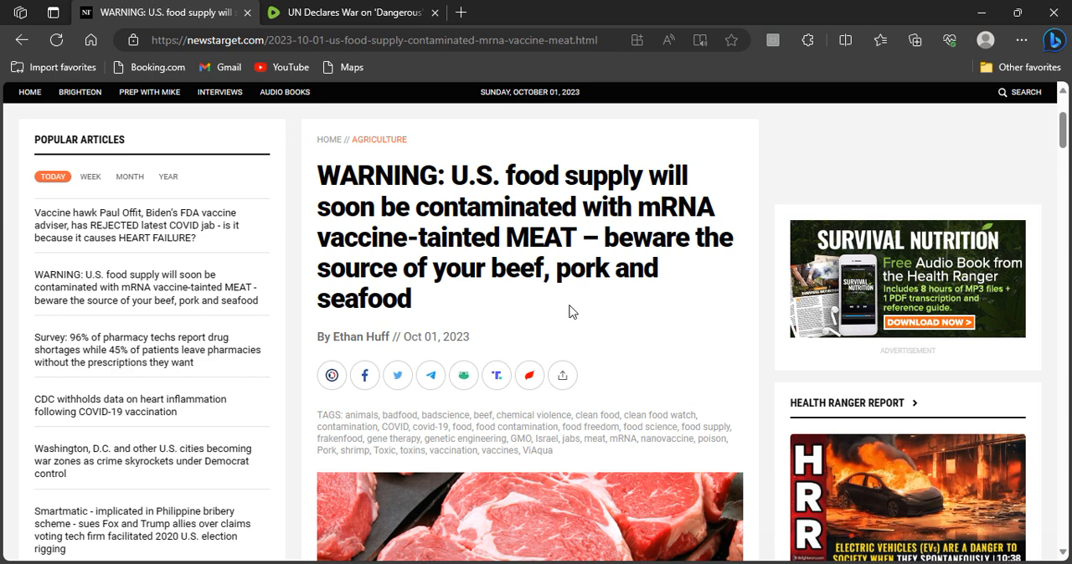
pyautogui.moveTo(595, 295)
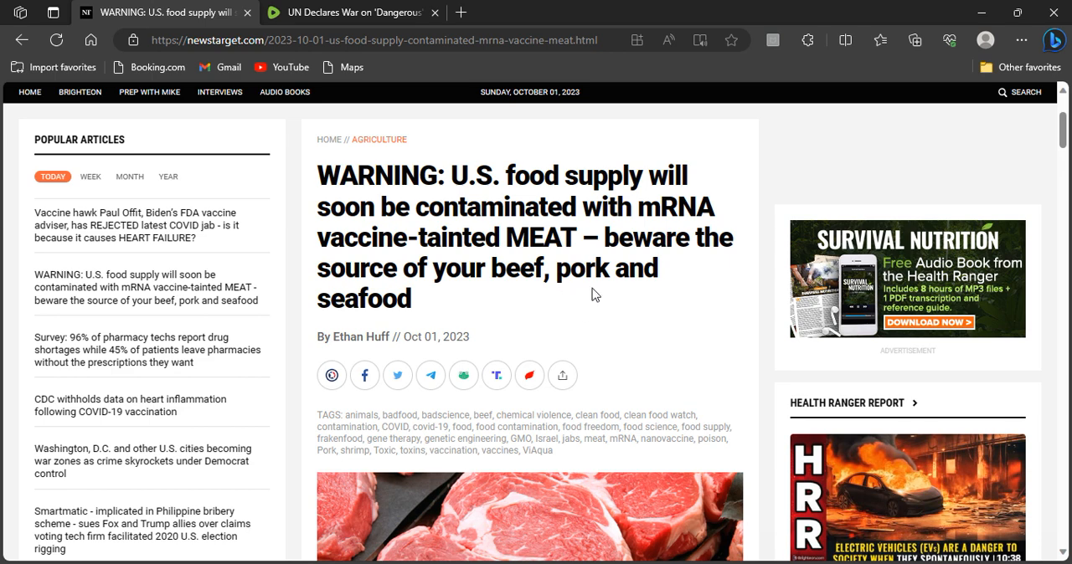
pyautogui.moveTo(482, 313)
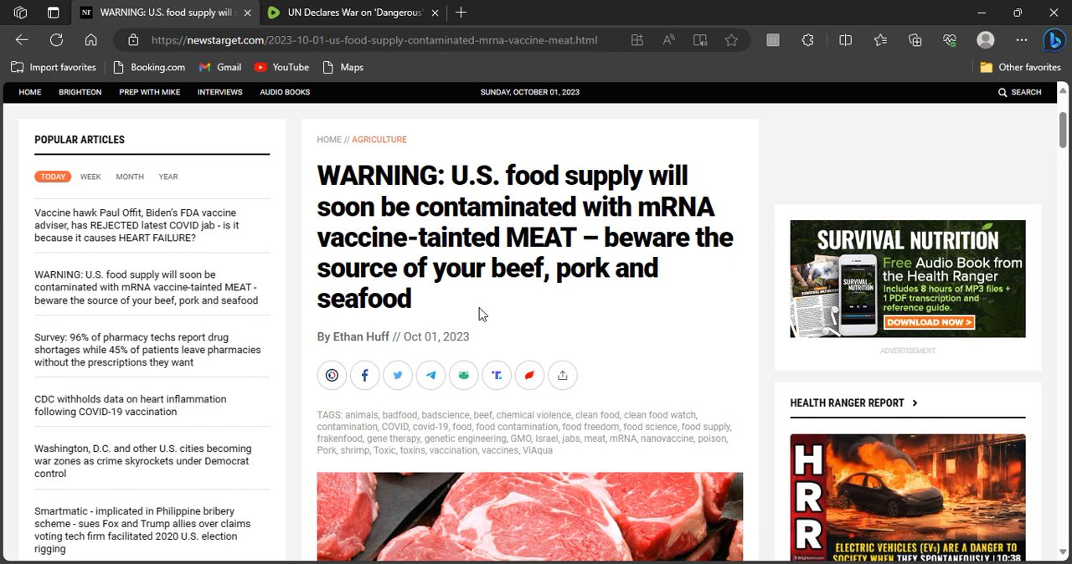
pyautogui.moveTo(429, 325)
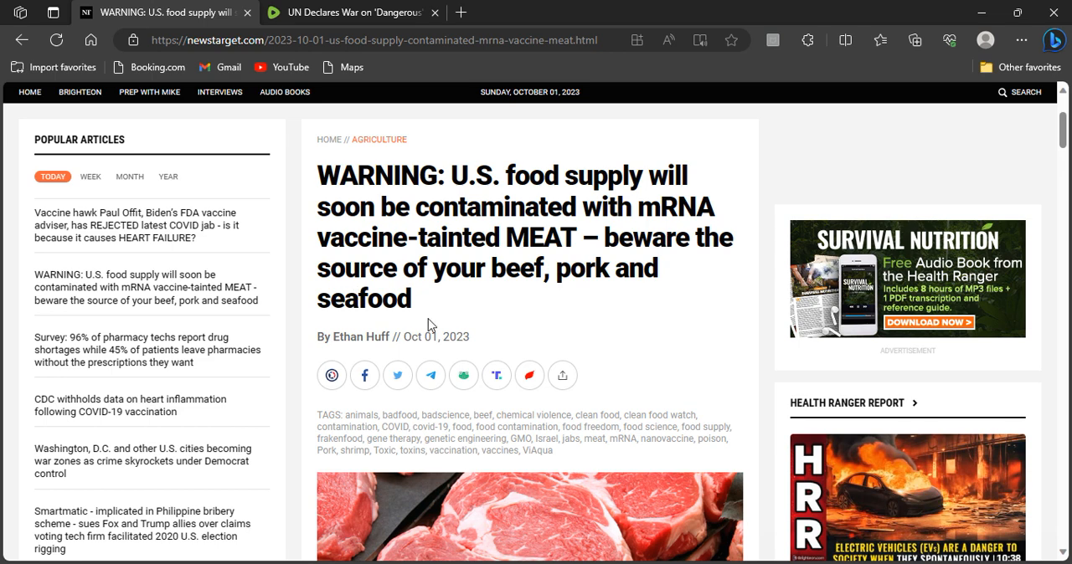
pyautogui.moveTo(465, 309)
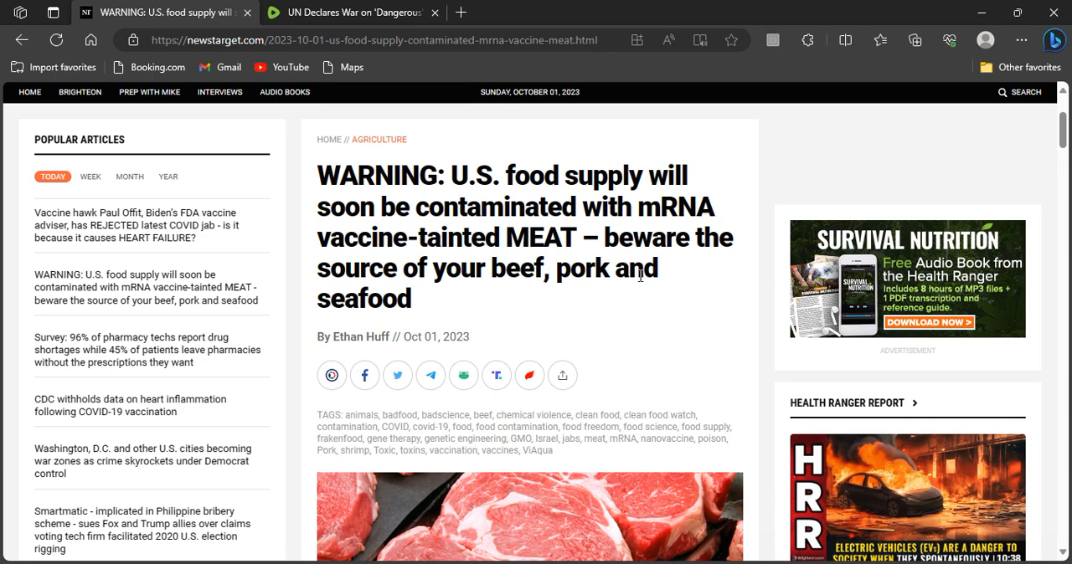
pyautogui.moveTo(603, 302)
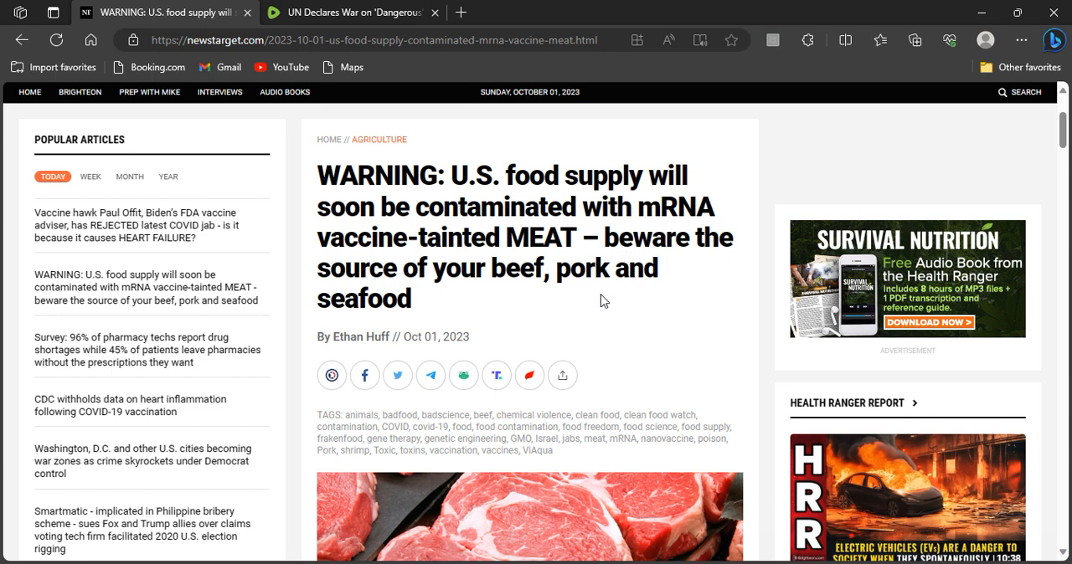
# Scroll past the headline and tags to the raw beef photo and opening paragraph
pyautogui.scroll(-3)
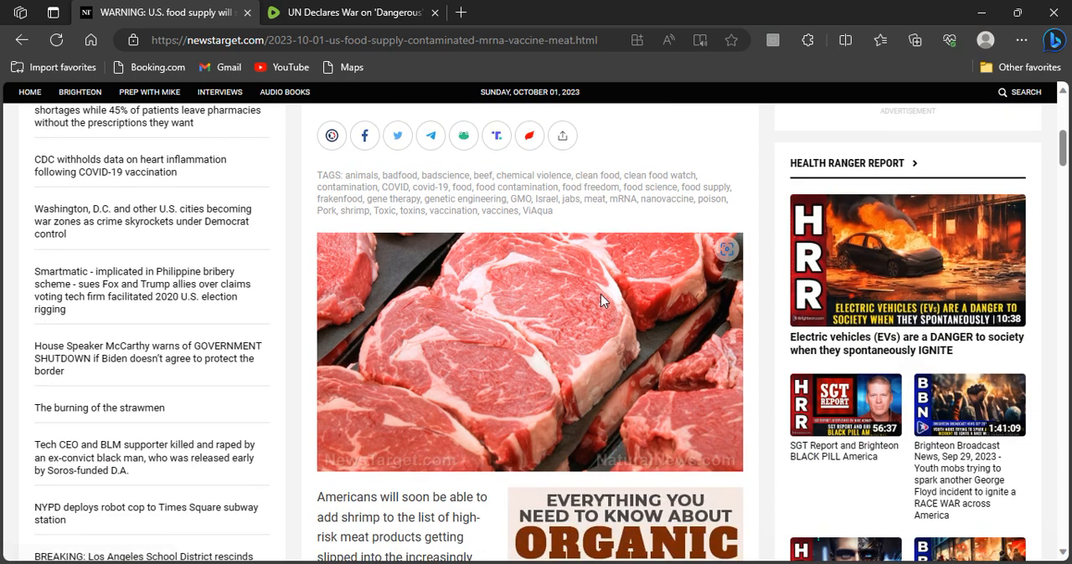
pyautogui.scroll(-3)
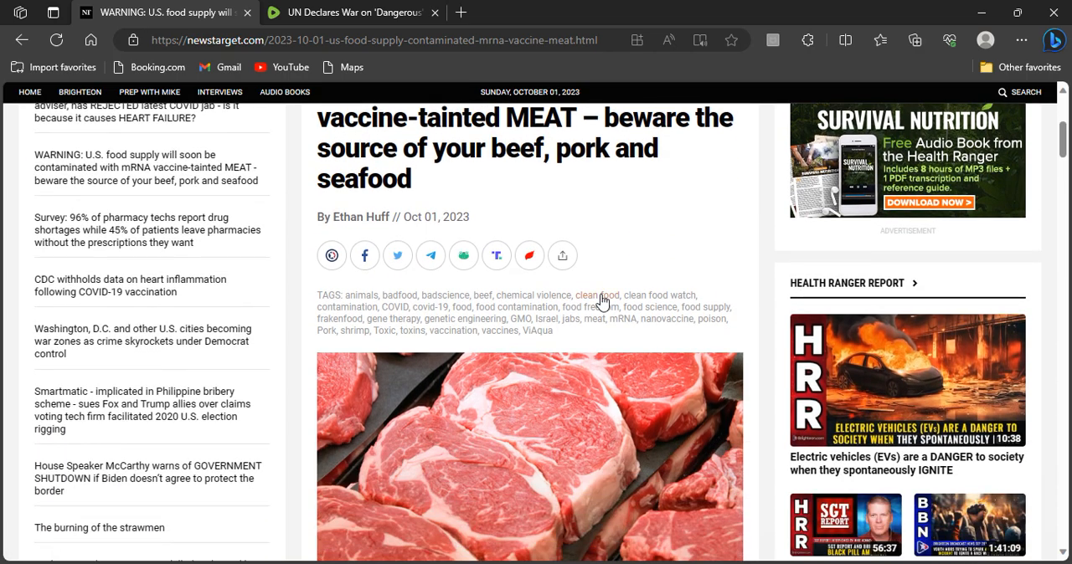
pyautogui.scroll(-3)
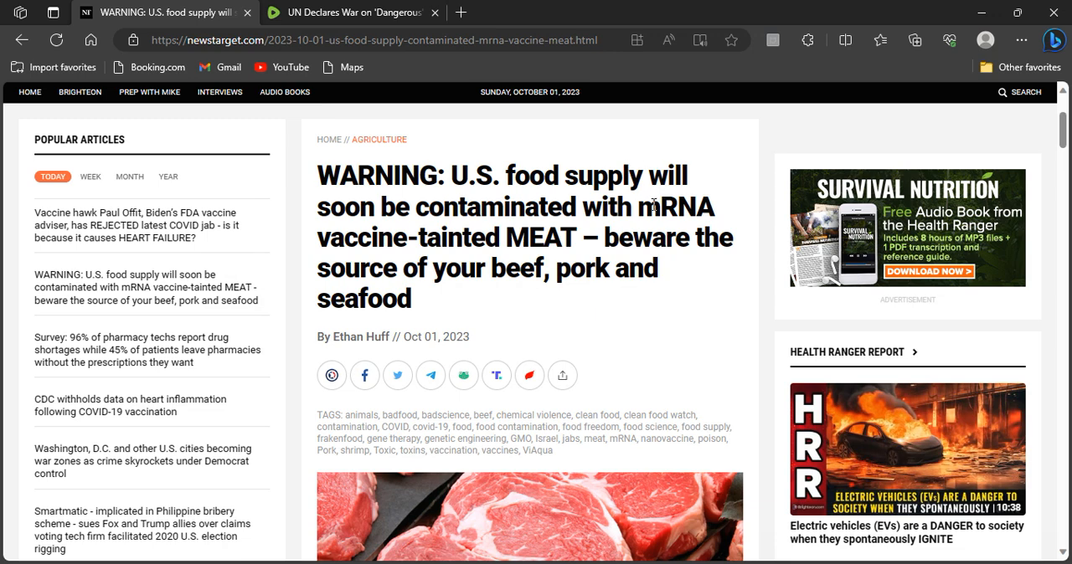
pyautogui.moveTo(683, 208)
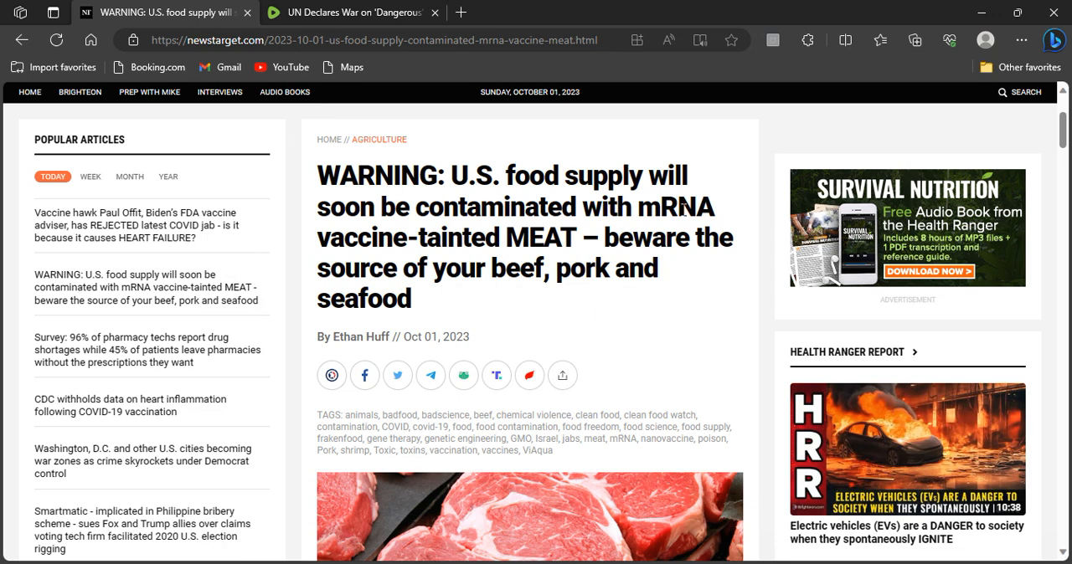
pyautogui.moveTo(609, 298)
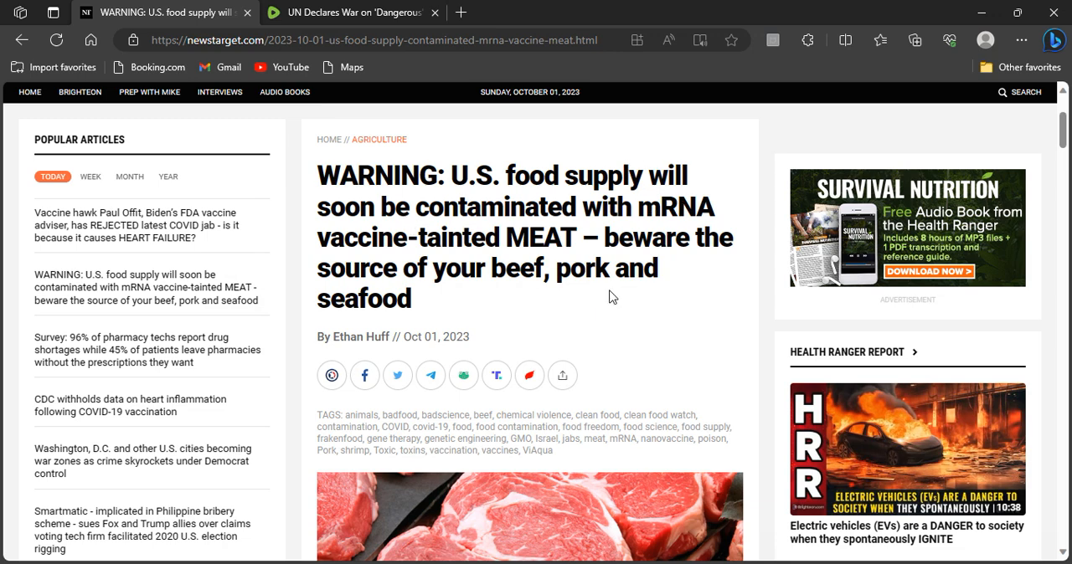
pyautogui.scroll(-3)
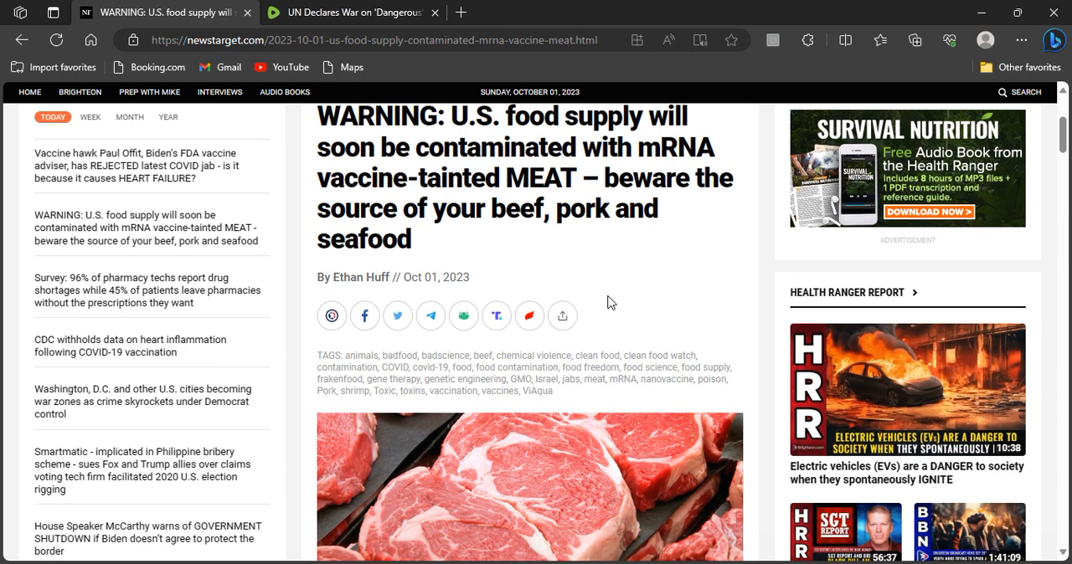
pyautogui.scroll(-3)
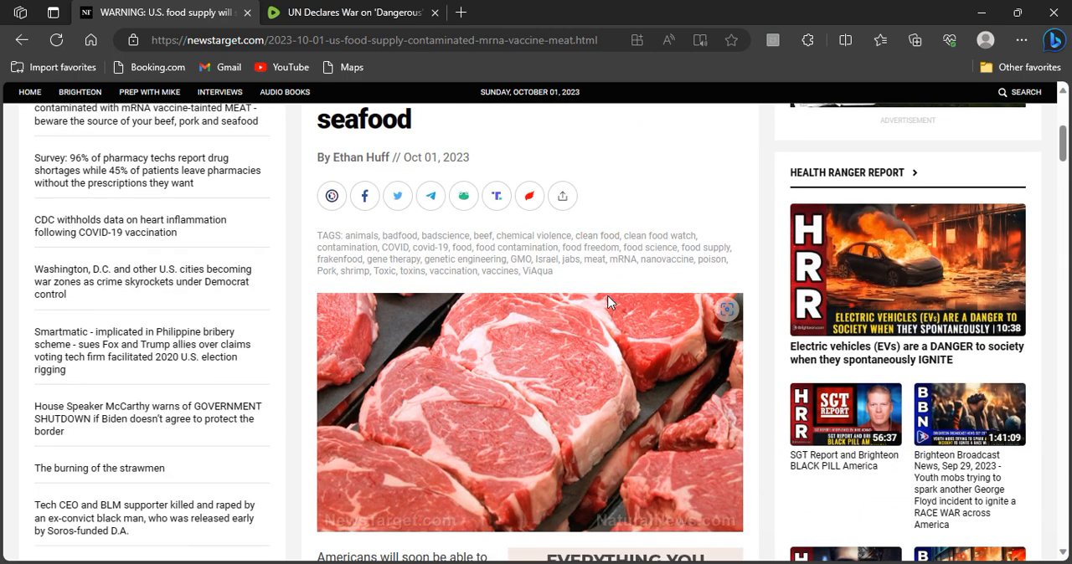
pyautogui.scroll(-3)
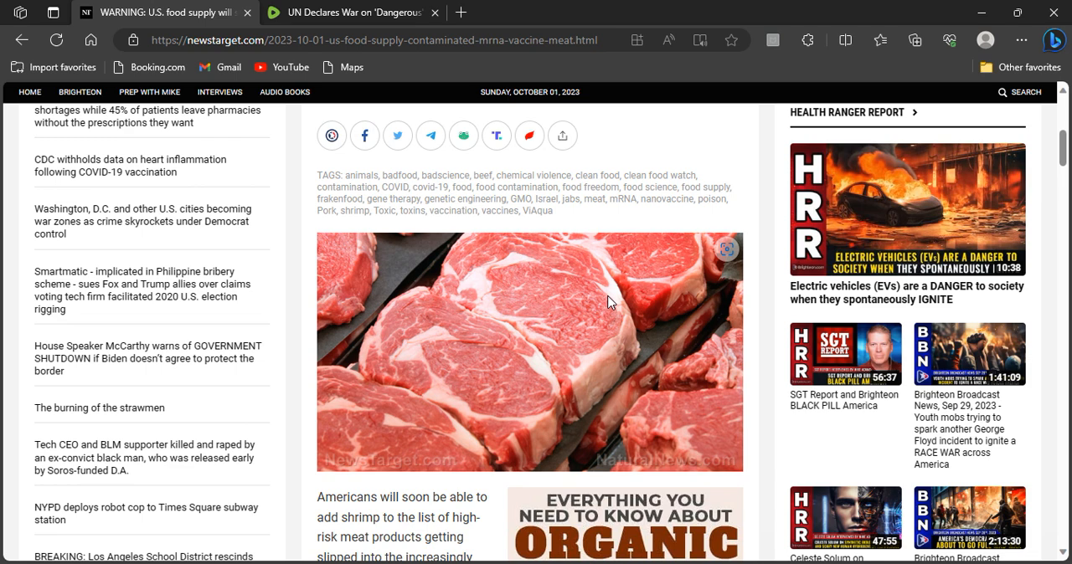
pyautogui.moveTo(678, 232)
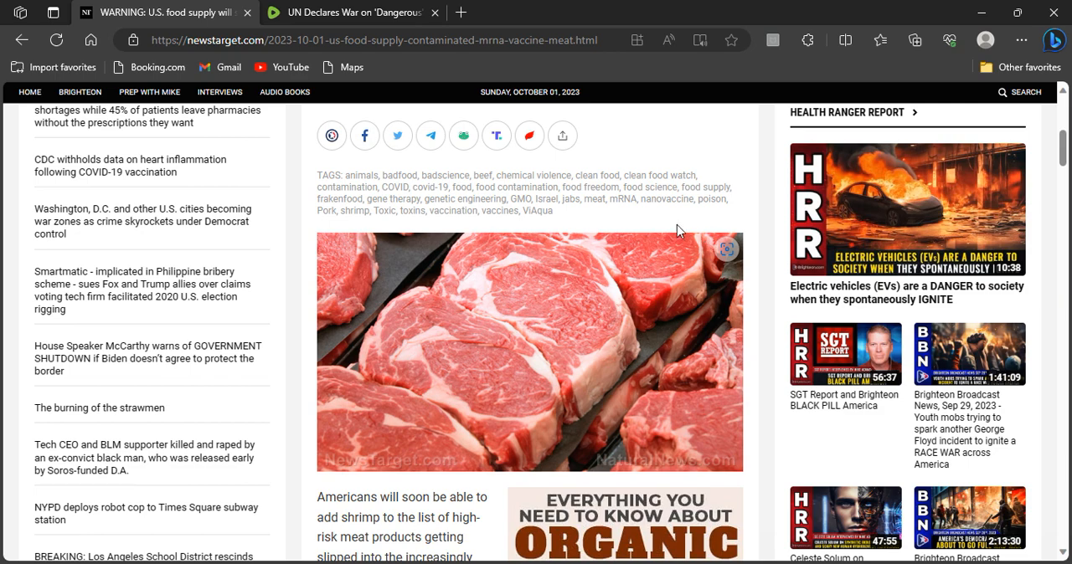
pyautogui.moveTo(649, 216)
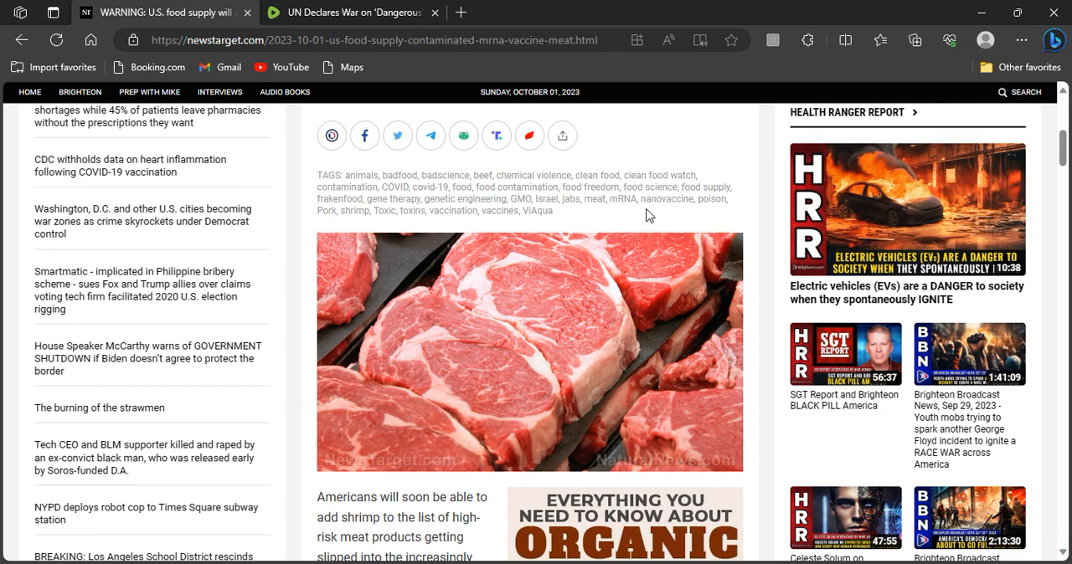
# Scroll back to the article's headline, byline and tags at the top
pyautogui.scroll(-3)
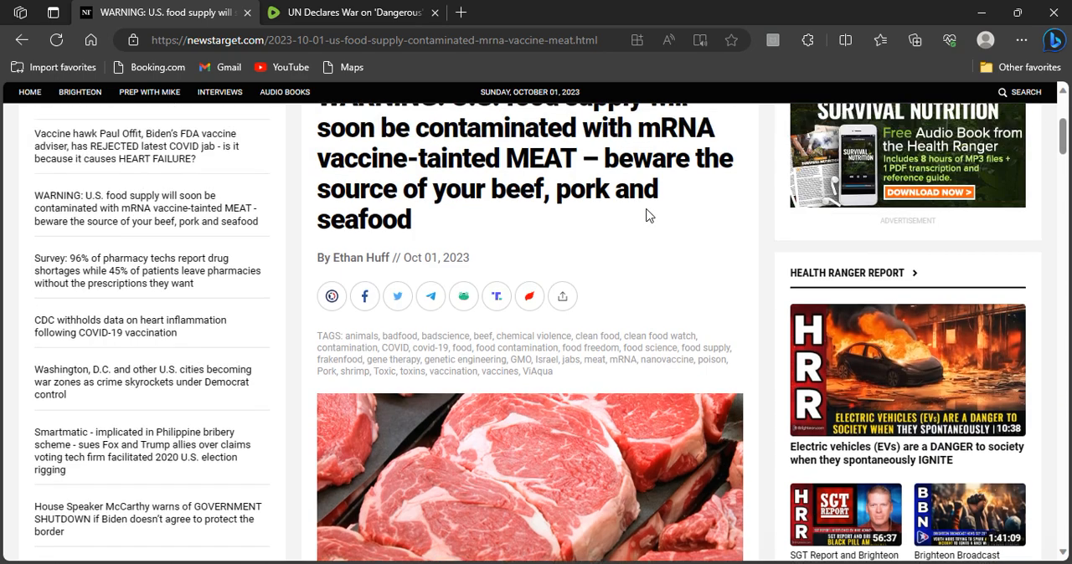
pyautogui.scroll(-3)
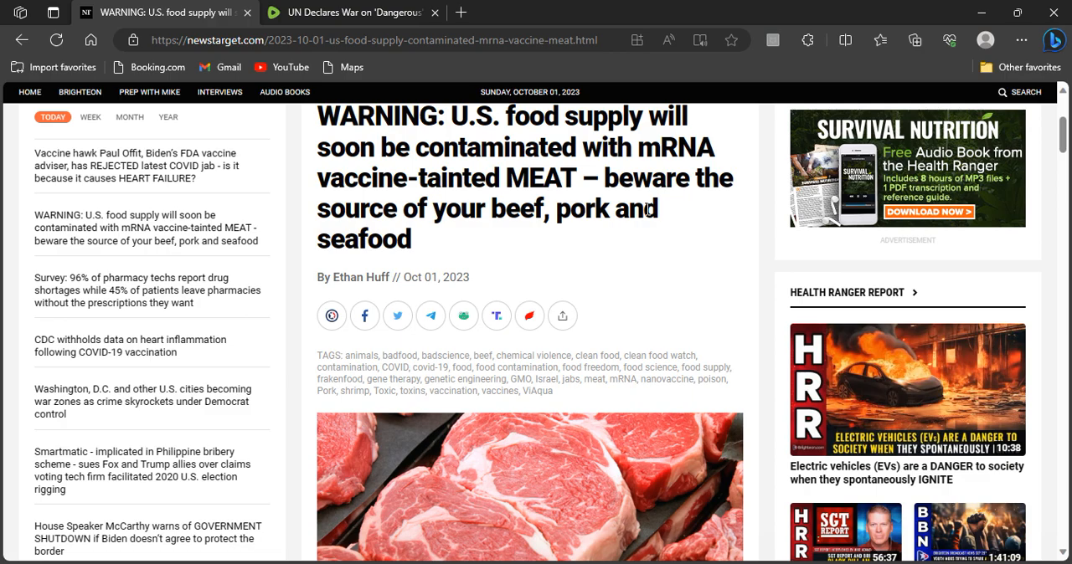
# Scroll to the paragraphs on shrimp as bottom feeders and ViAqua's RNA-based vaccine
pyautogui.scroll(-3)
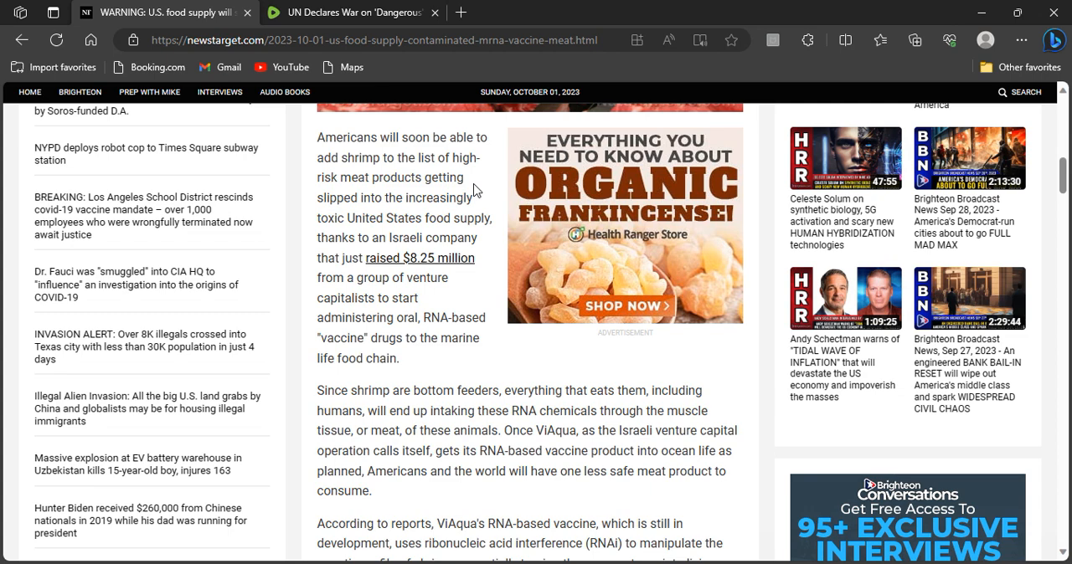
pyautogui.moveTo(486, 198)
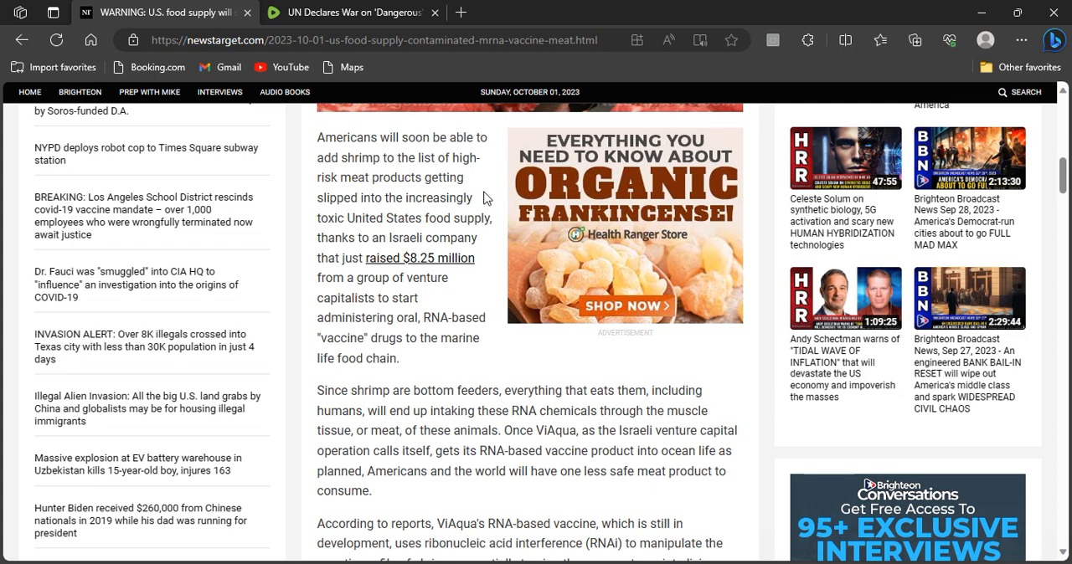
pyautogui.scroll(-3)
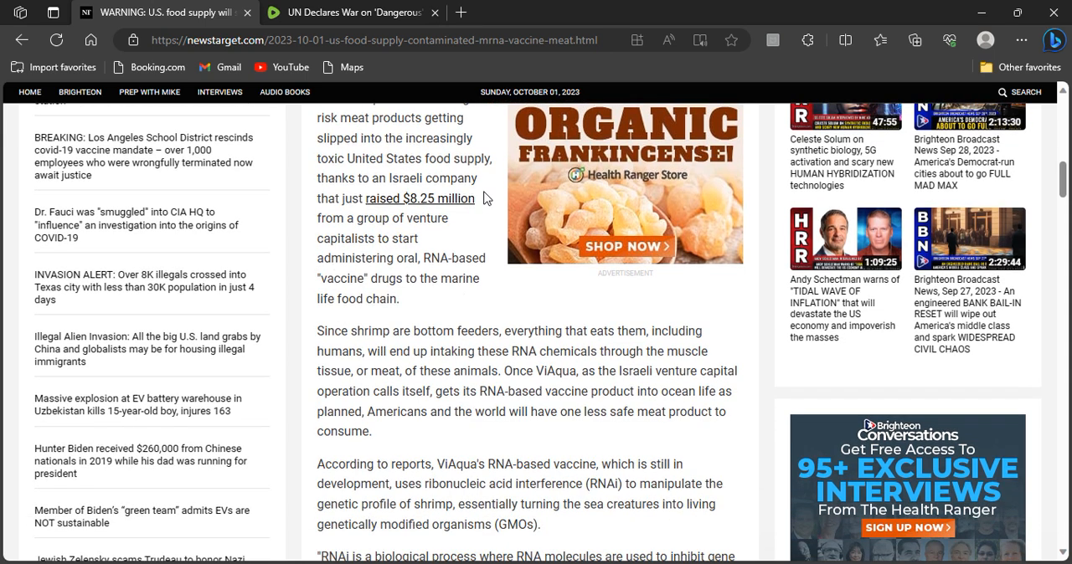
pyautogui.scroll(-3)
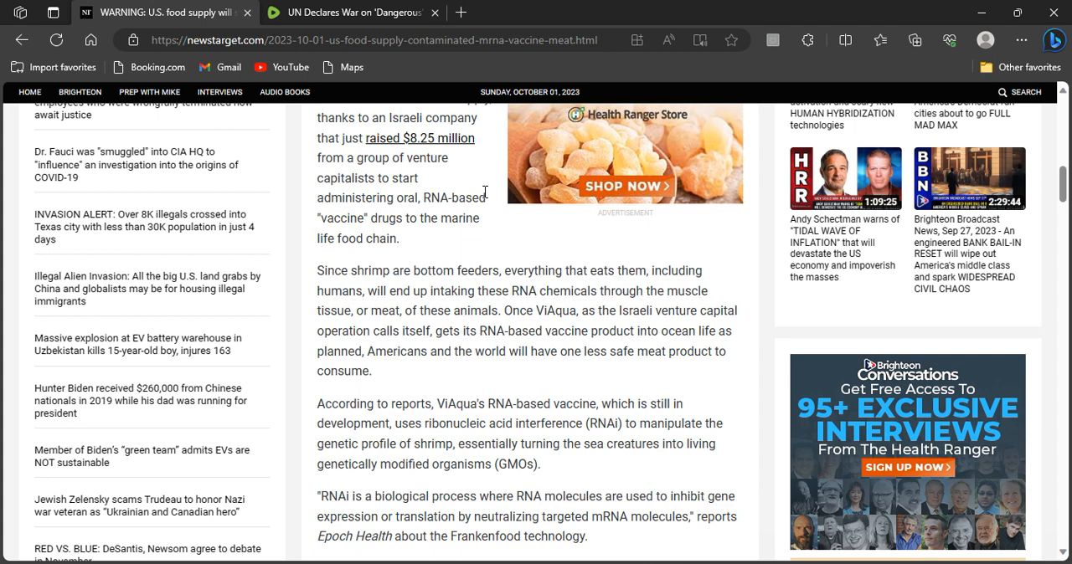
pyautogui.scroll(-3)
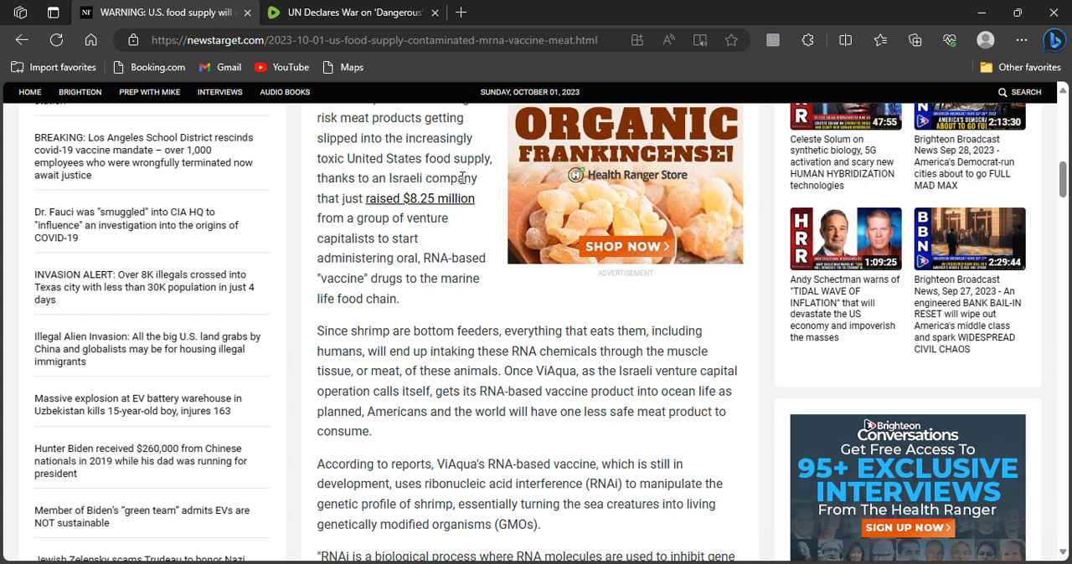
pyautogui.moveTo(446, 180)
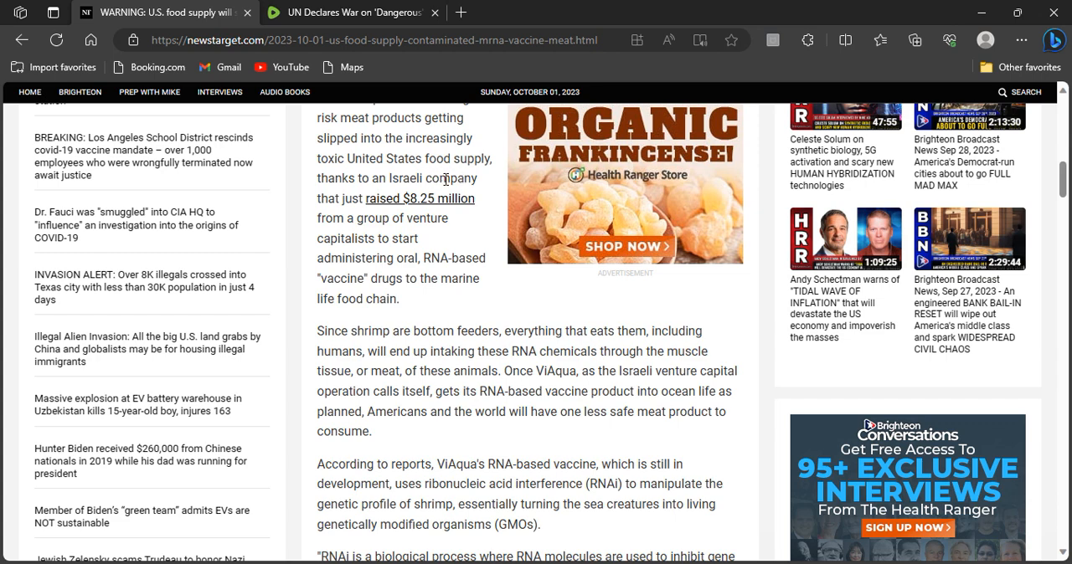
pyautogui.moveTo(506, 187)
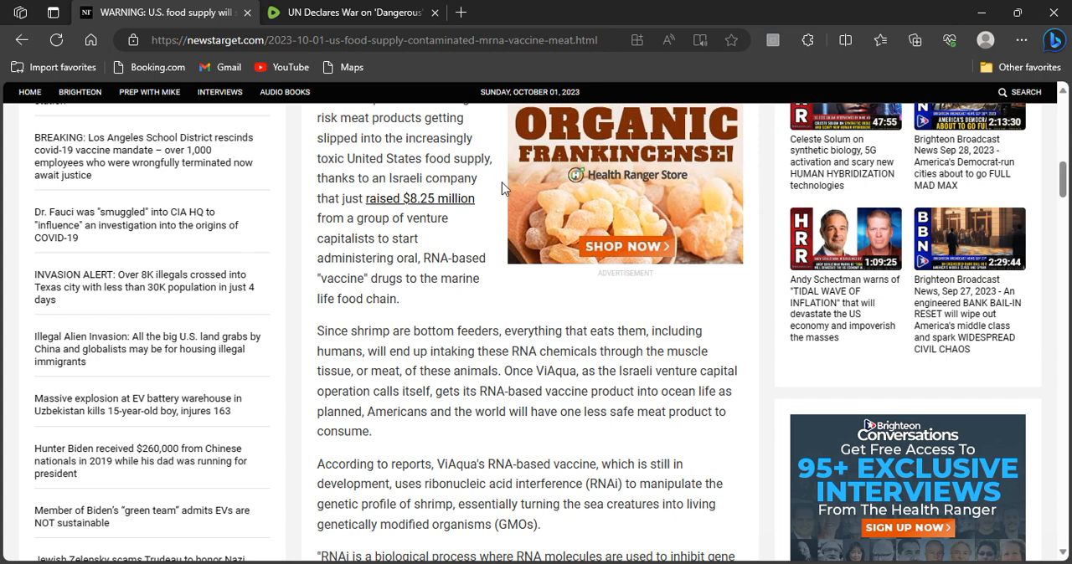
pyautogui.moveTo(410, 216)
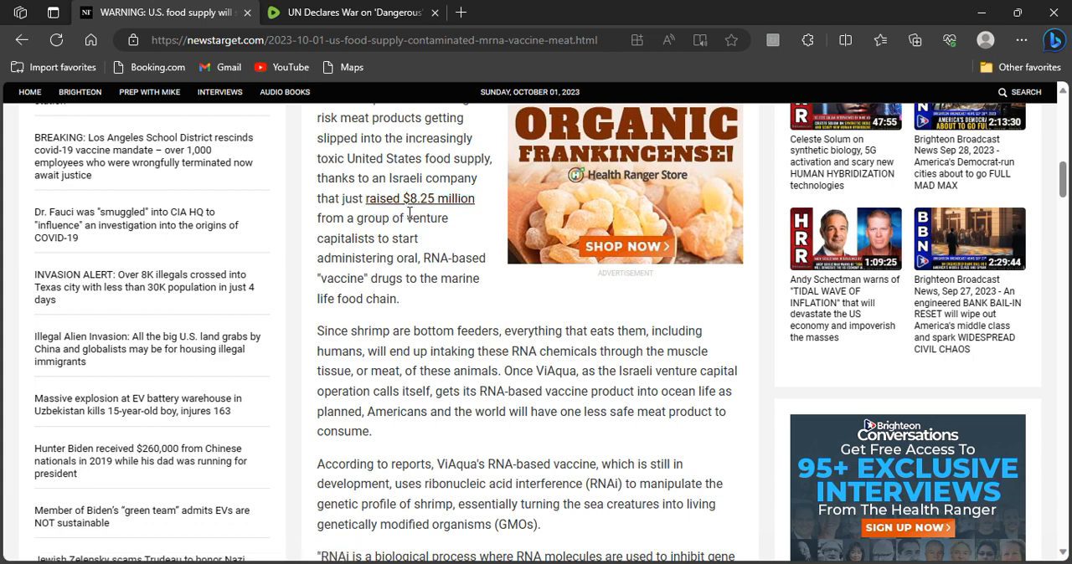
pyautogui.scroll(-3)
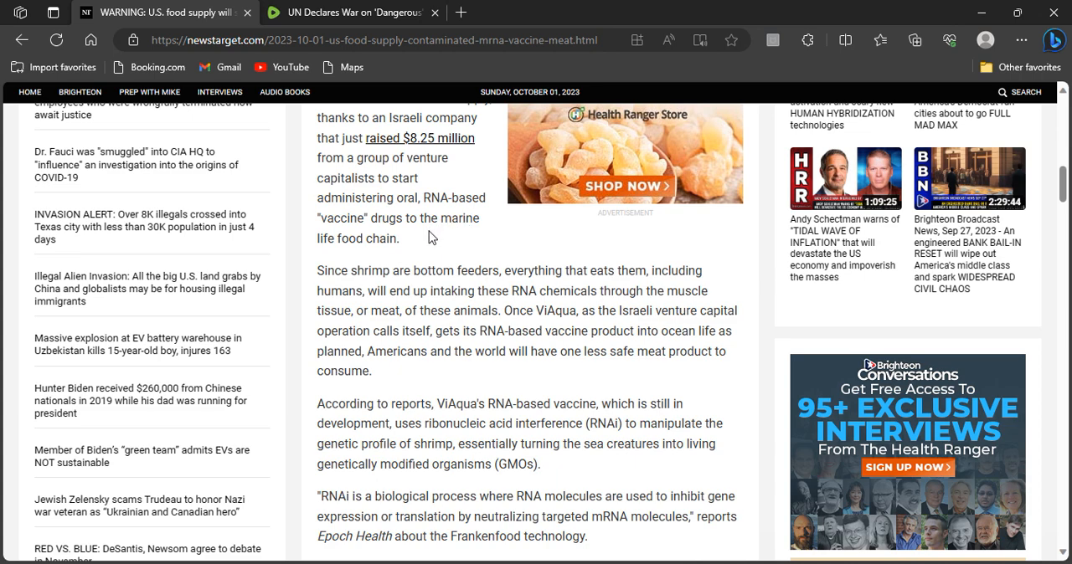
pyautogui.moveTo(451, 238)
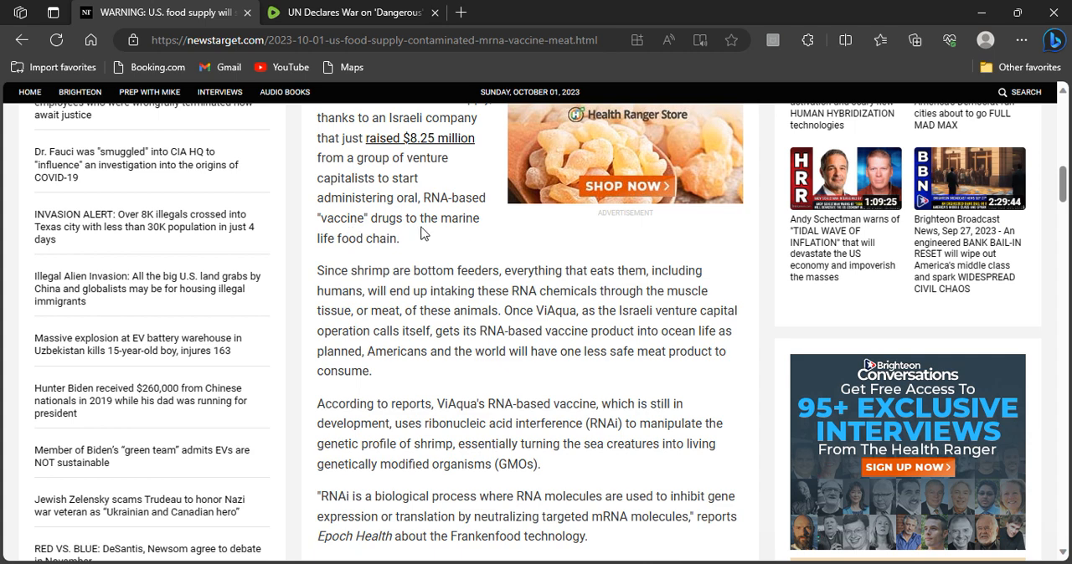
pyautogui.moveTo(483, 238)
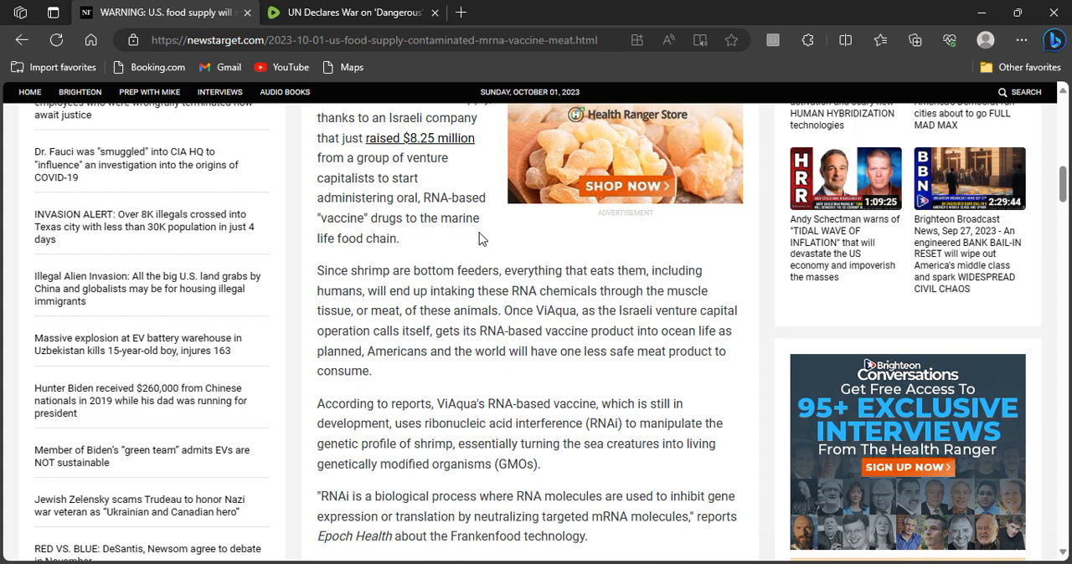
pyautogui.scroll(-3)
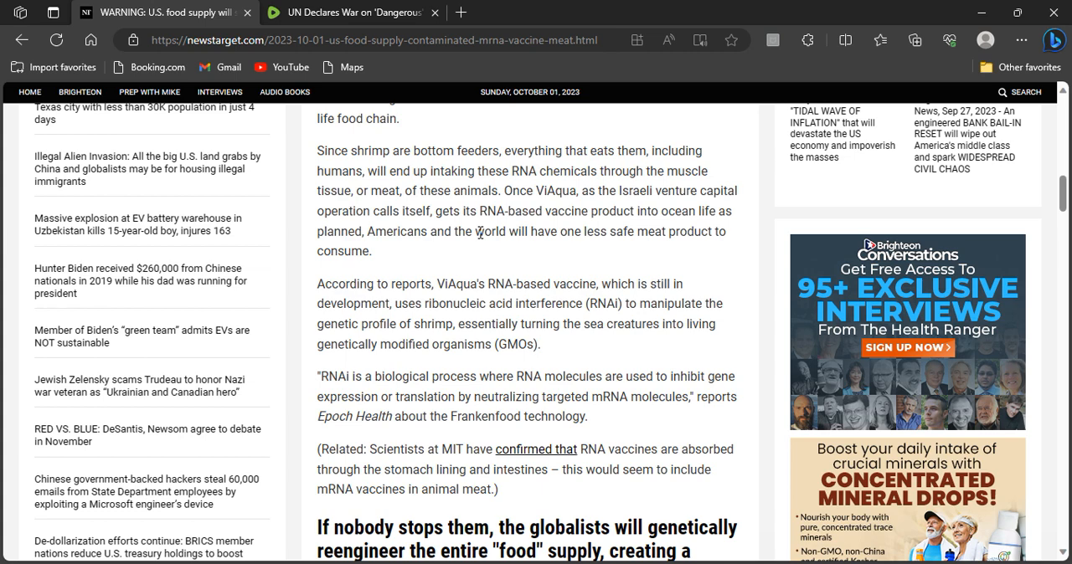
pyautogui.moveTo(488, 256)
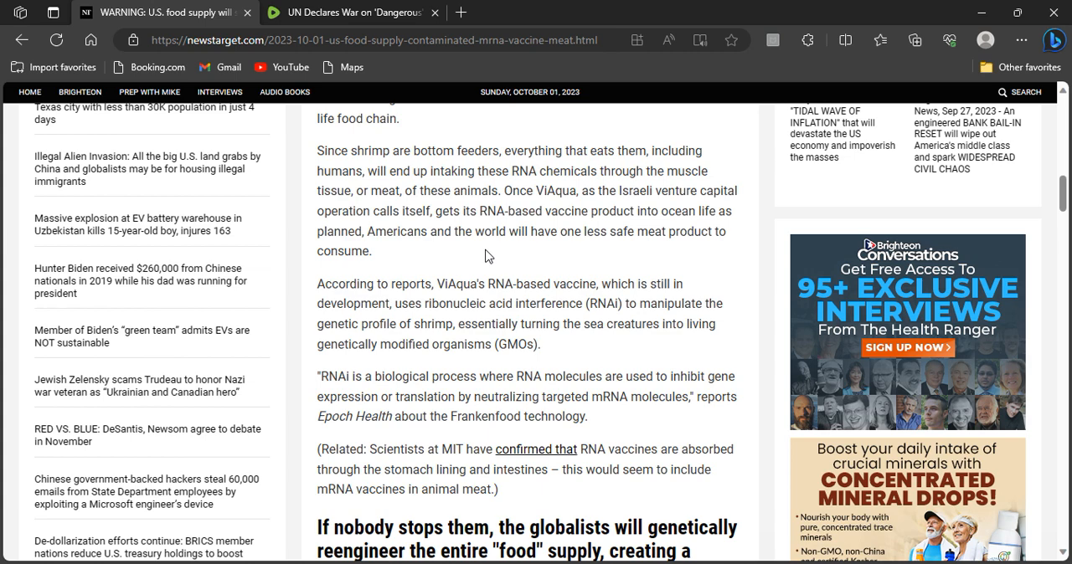
pyautogui.moveTo(473, 143)
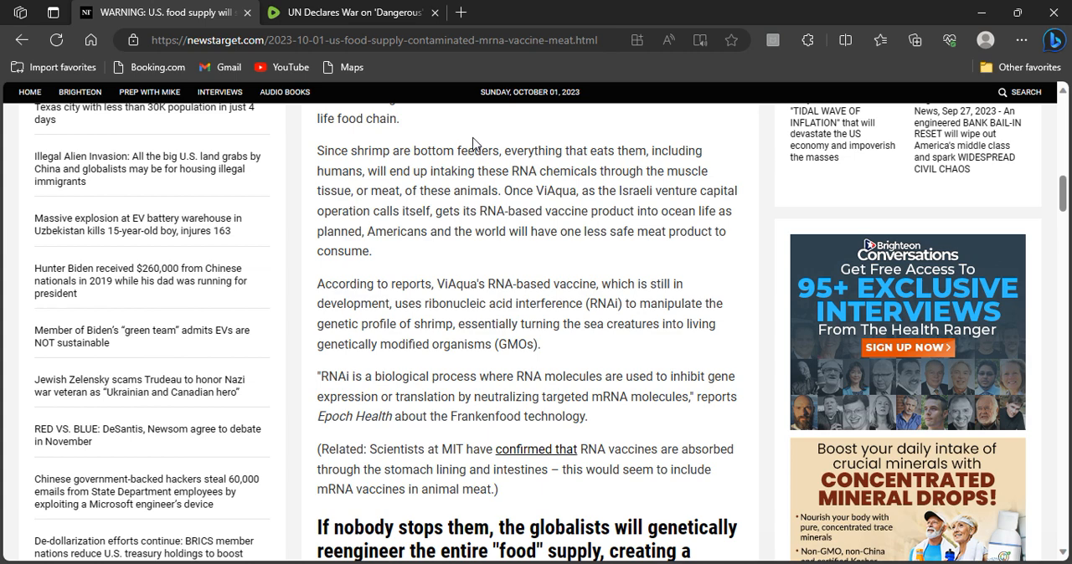
pyautogui.moveTo(637, 168)
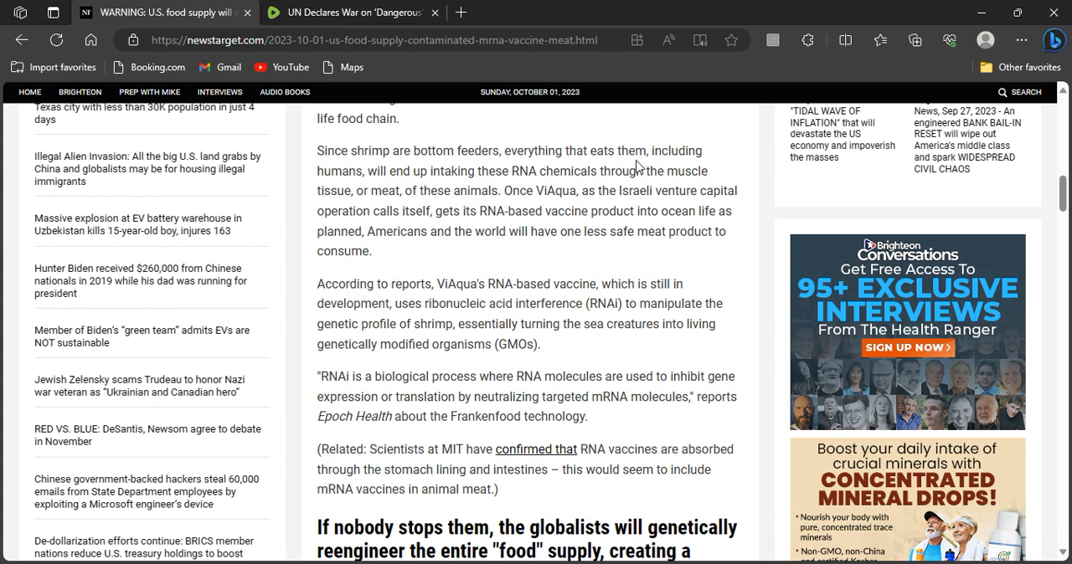
pyautogui.moveTo(454, 191)
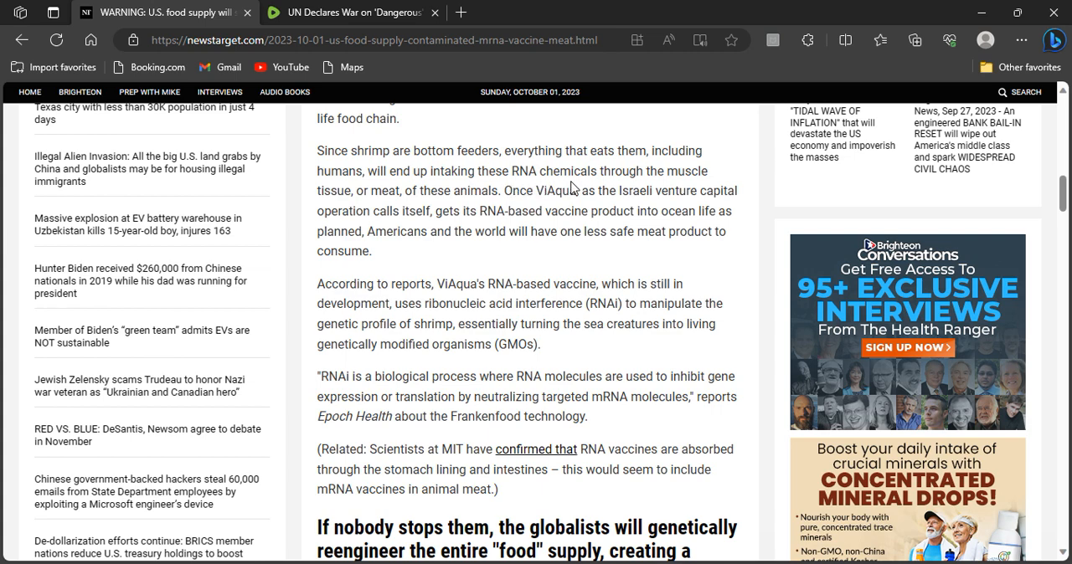
pyautogui.moveTo(395, 209)
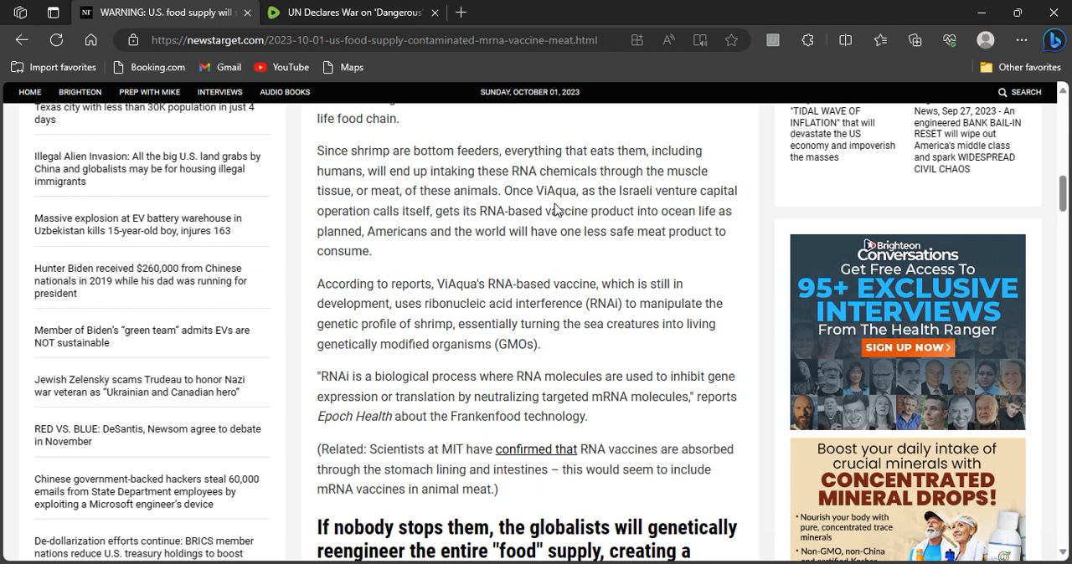
pyautogui.moveTo(435, 227)
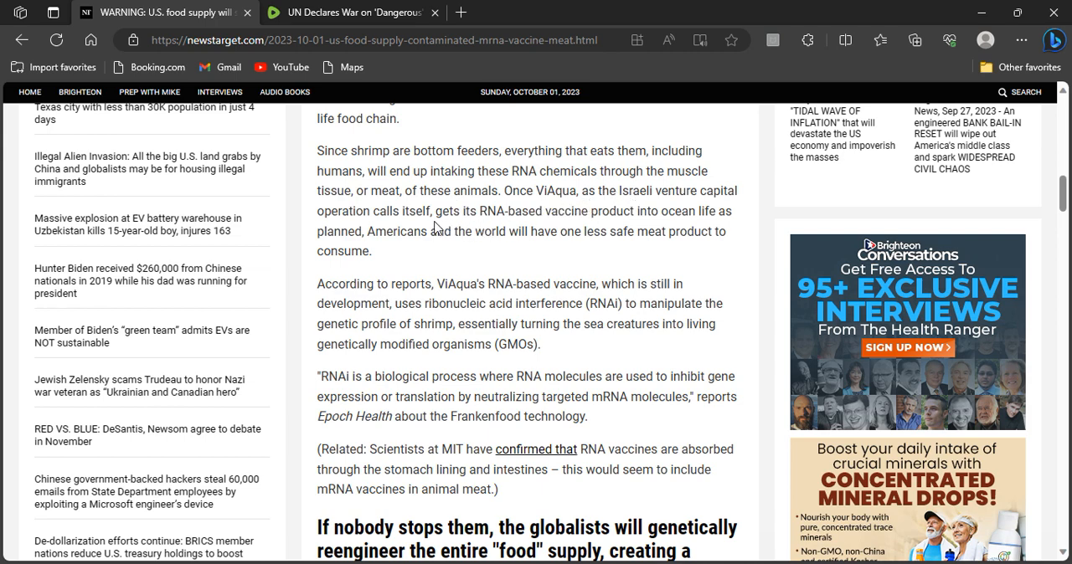
pyautogui.moveTo(475, 228)
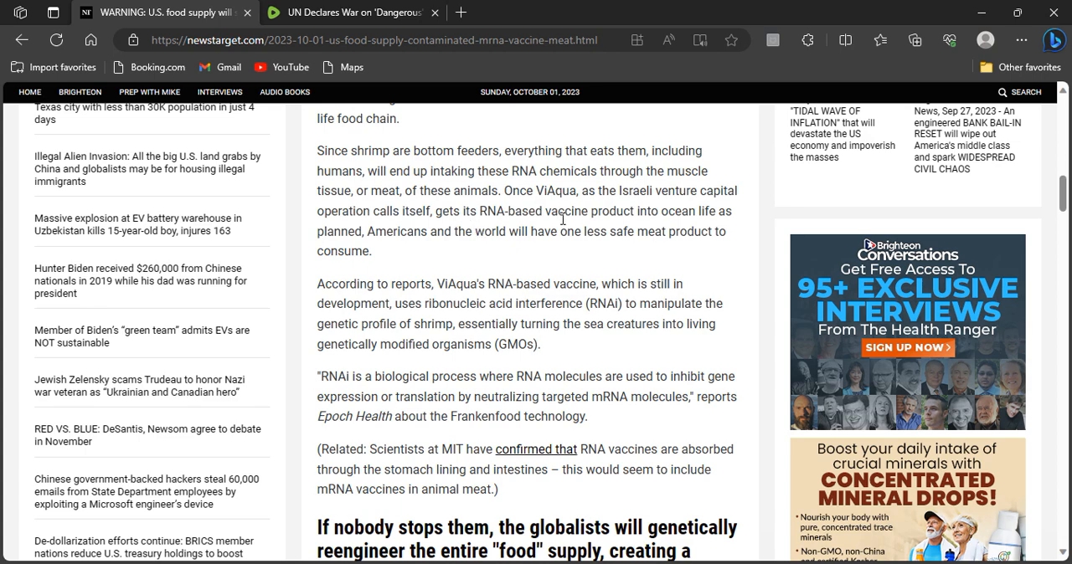
pyautogui.moveTo(606, 227)
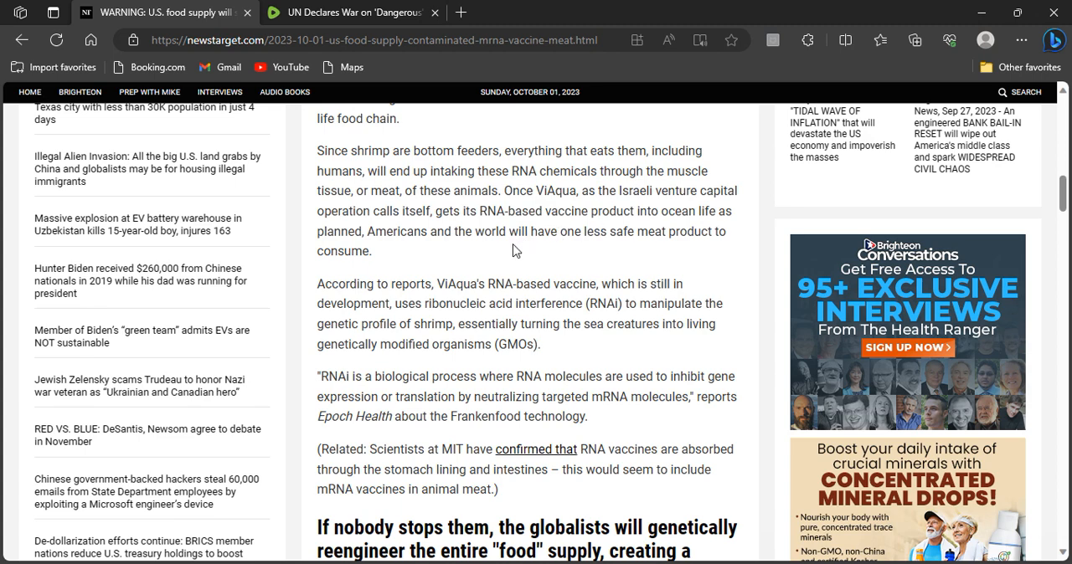
pyautogui.moveTo(519, 251)
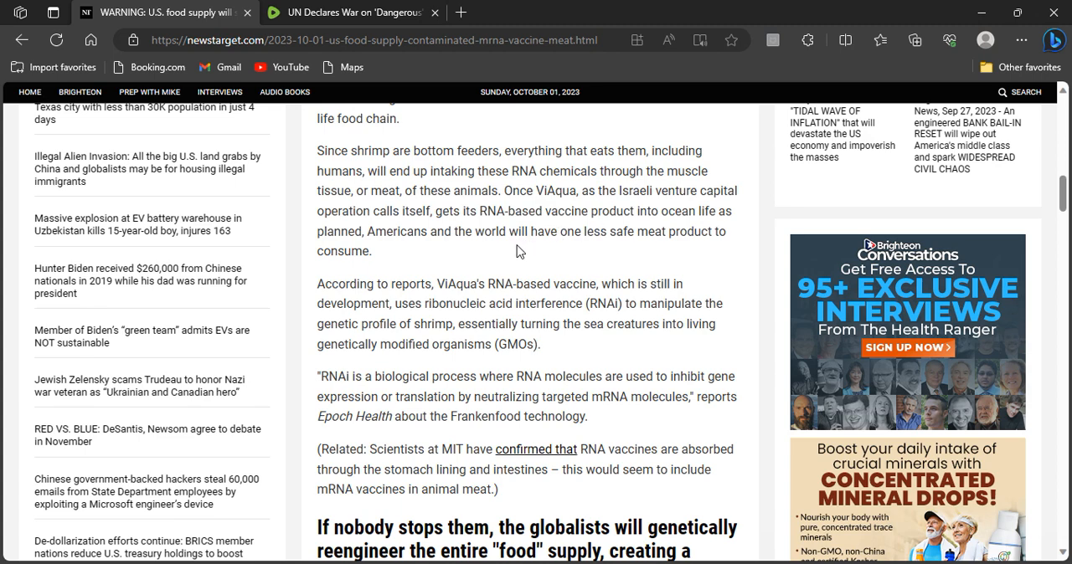
pyautogui.moveTo(586, 256)
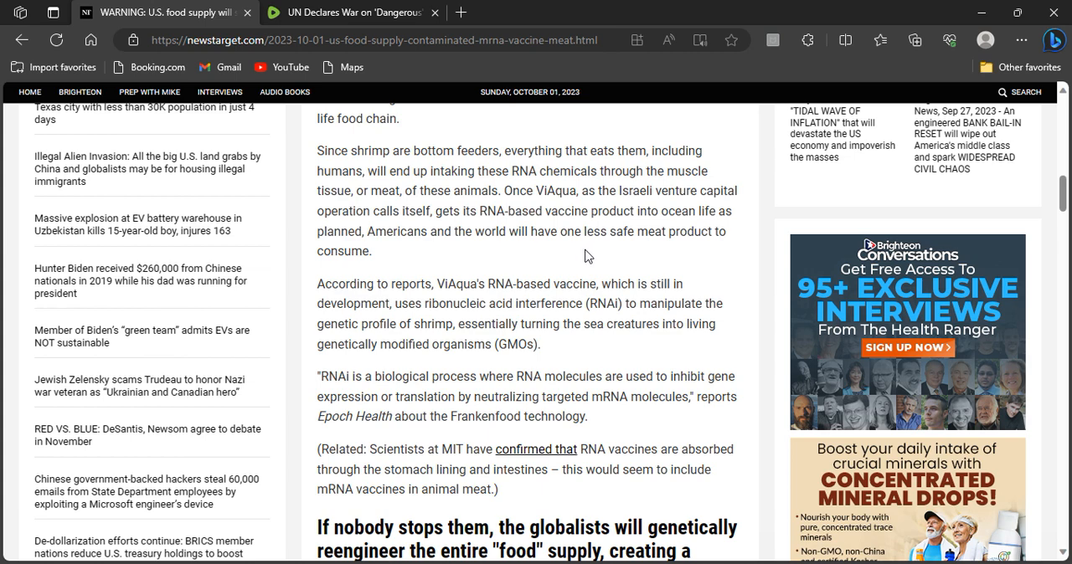
pyautogui.moveTo(449, 265)
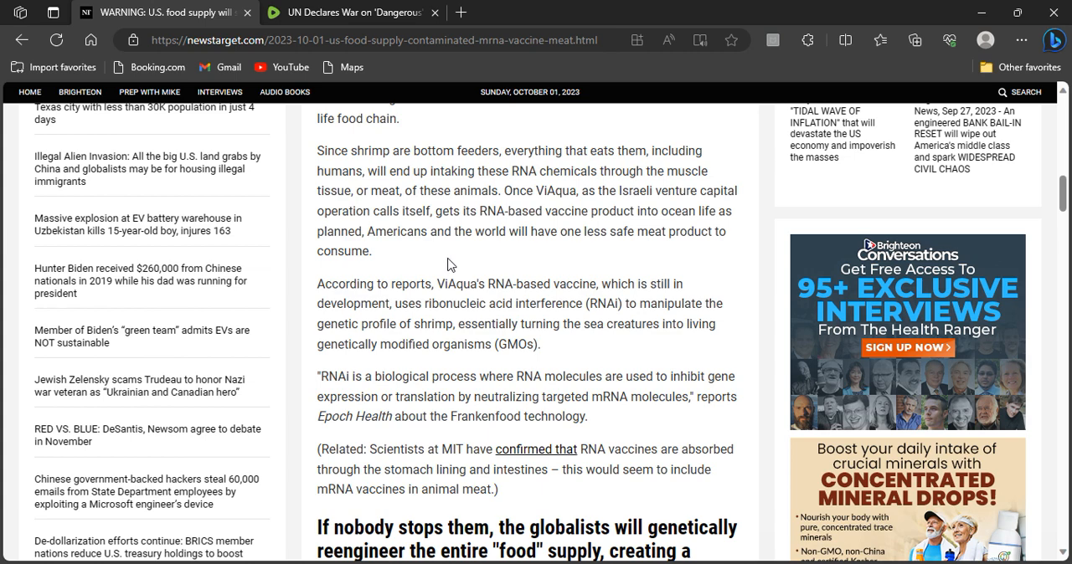
pyautogui.scroll(-3)
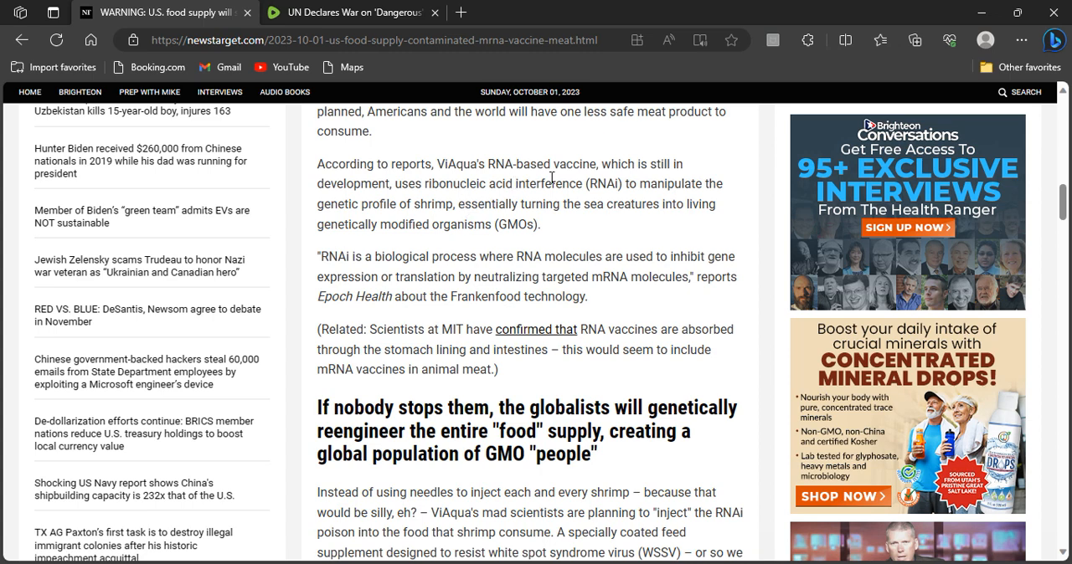
pyautogui.moveTo(491, 187)
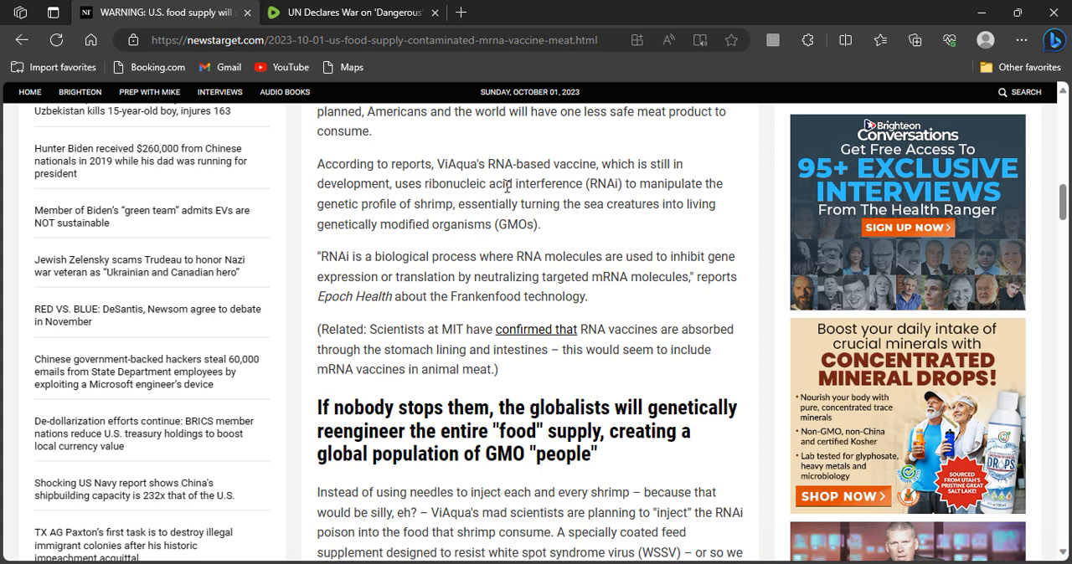
pyautogui.moveTo(499, 221)
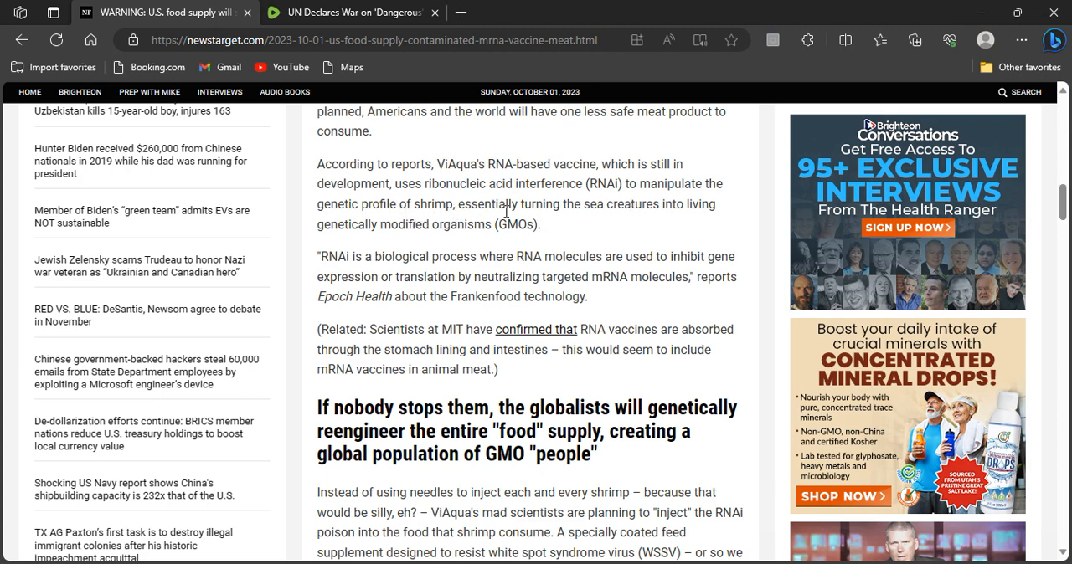
pyautogui.moveTo(586, 223)
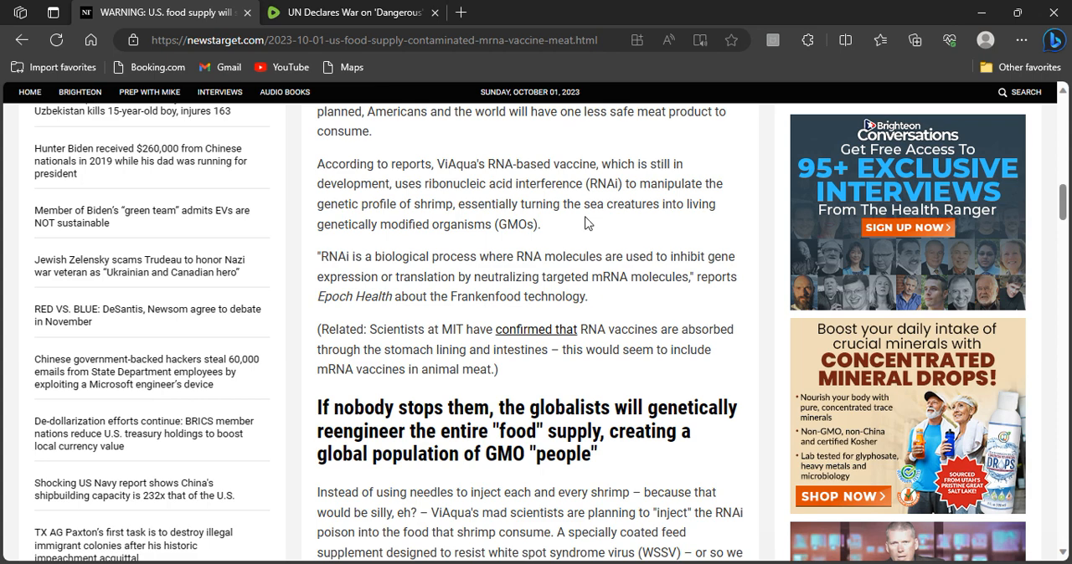
pyautogui.moveTo(469, 231)
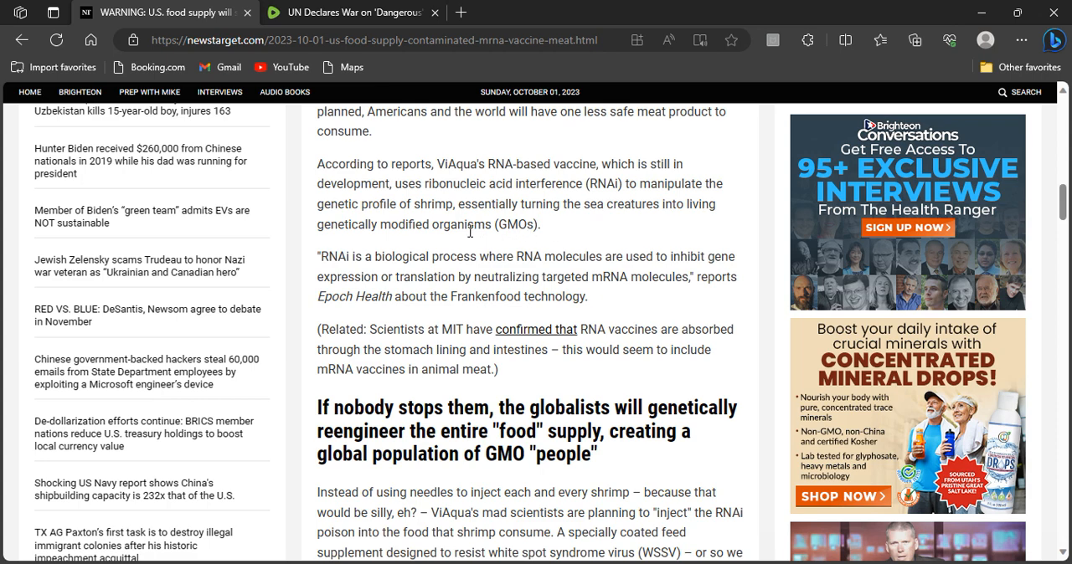
pyautogui.moveTo(451, 241)
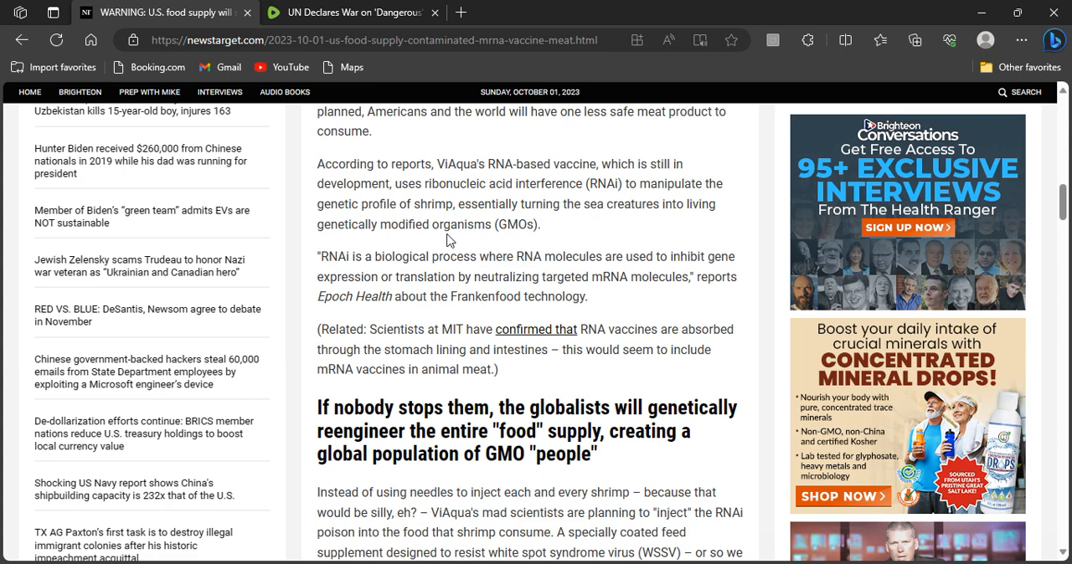
pyautogui.moveTo(444, 241)
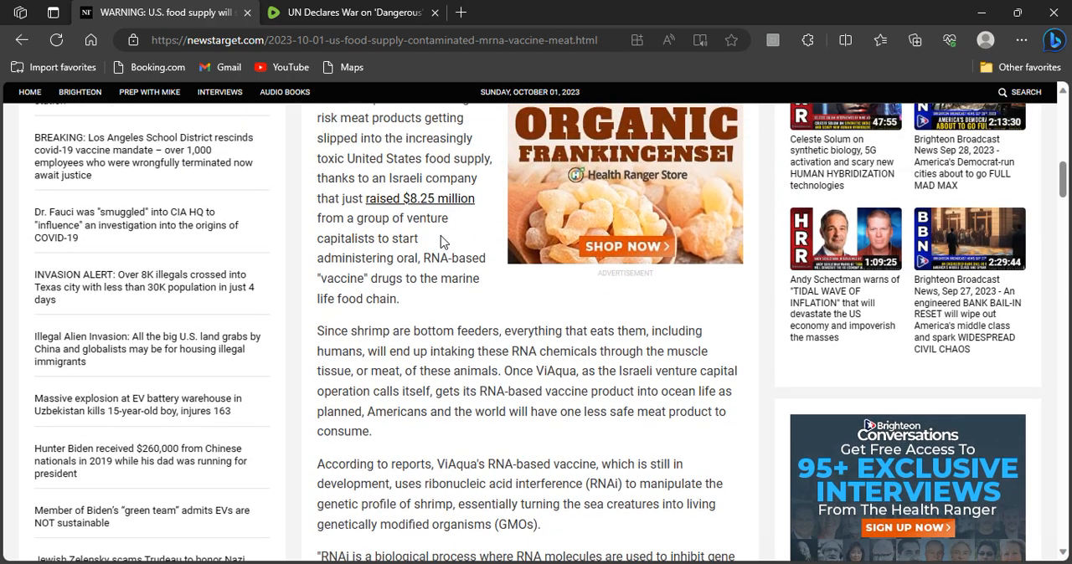
pyautogui.moveTo(445, 165)
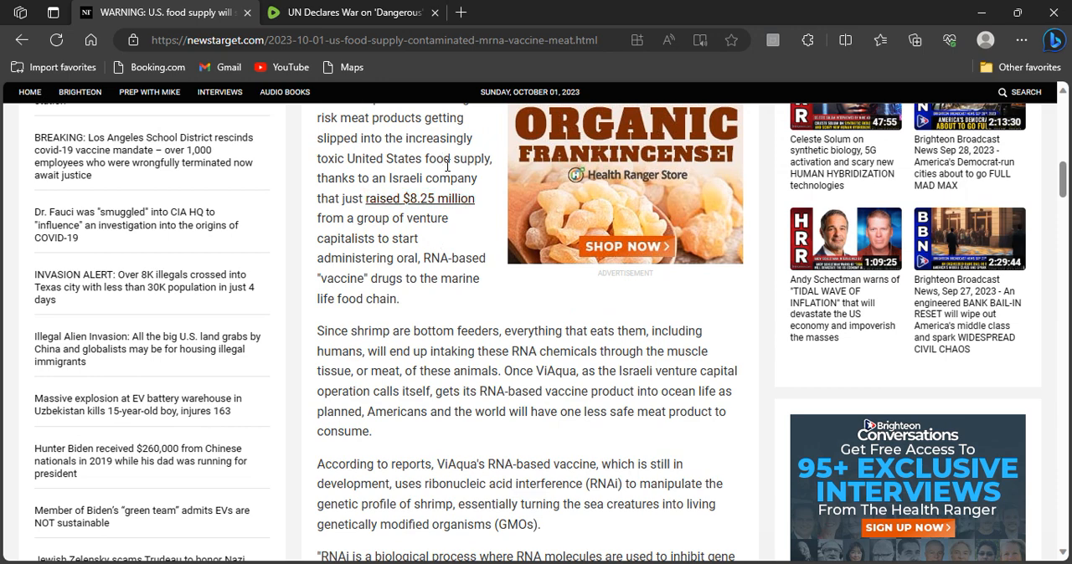
pyautogui.moveTo(344, 258)
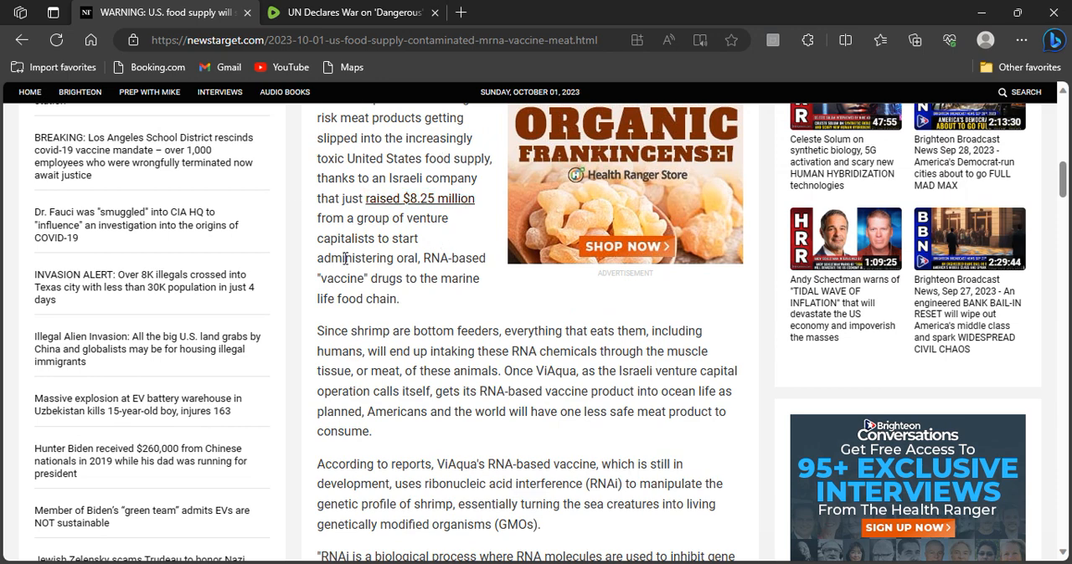
pyautogui.moveTo(429, 286)
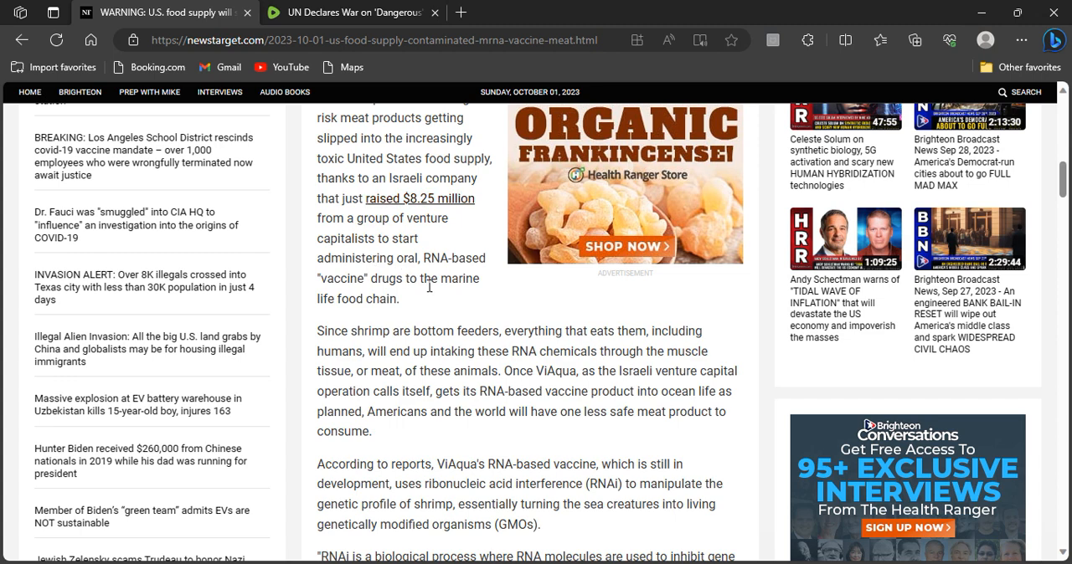
pyautogui.moveTo(444, 260)
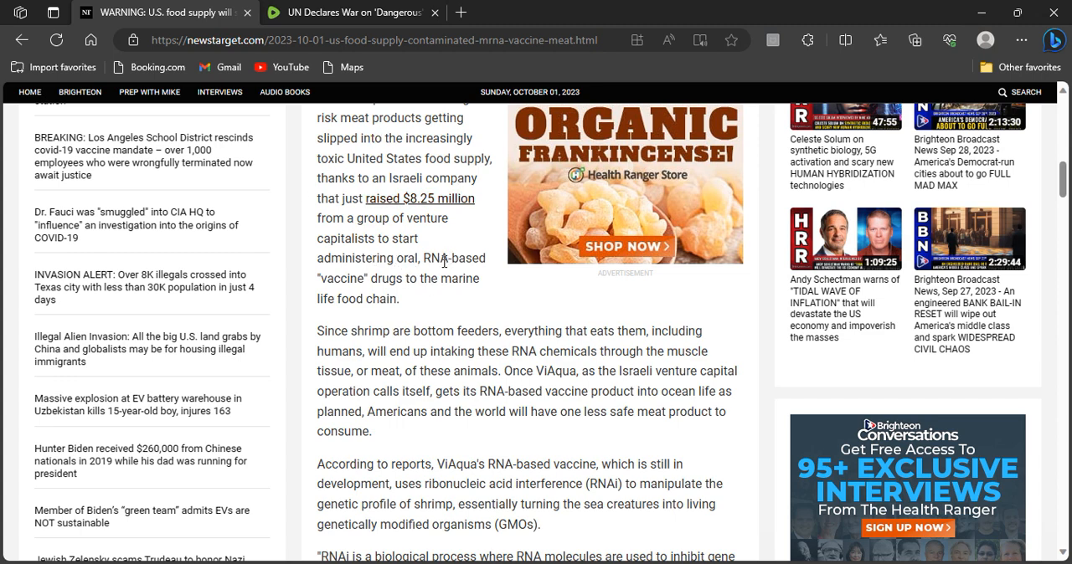
pyautogui.moveTo(402, 167)
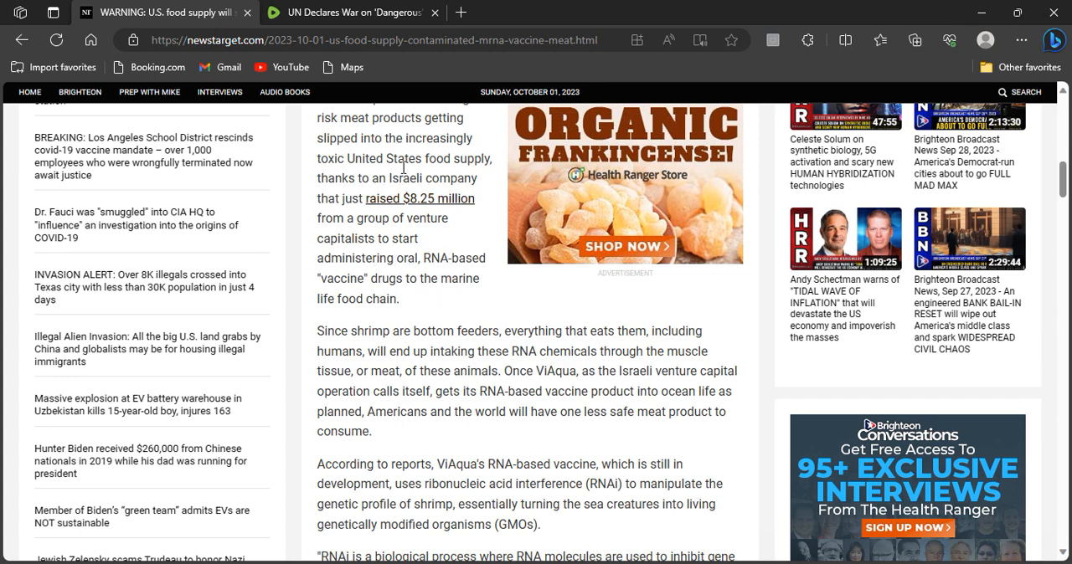
# Scroll past the 'If nobody stops them' heading to the WSSV shrimp losses and RNAi drug paragraphs
pyautogui.scroll(-3)
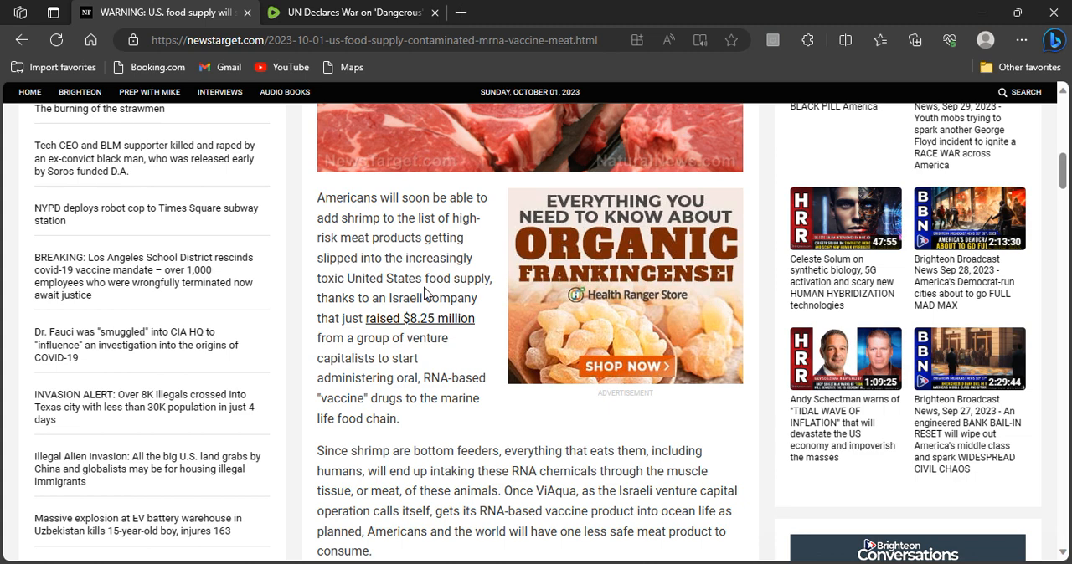
pyautogui.scroll(-3)
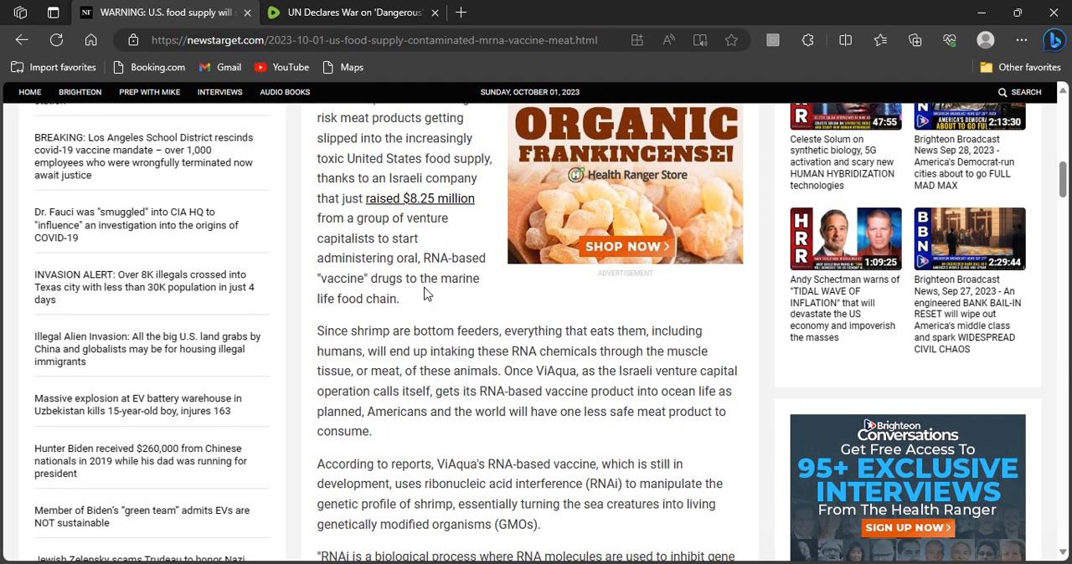
pyautogui.moveTo(469, 221)
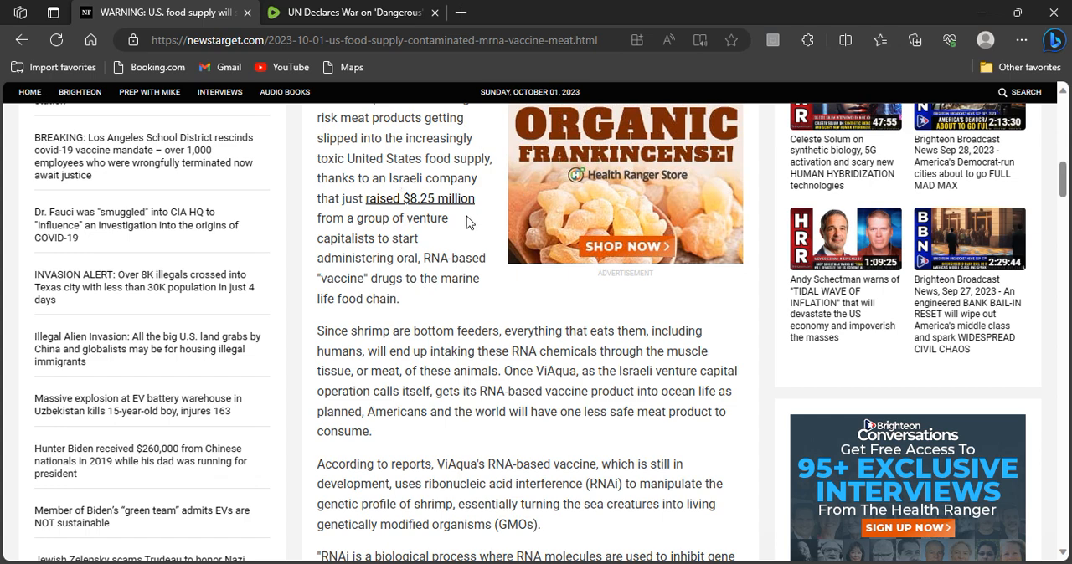
pyautogui.moveTo(473, 231)
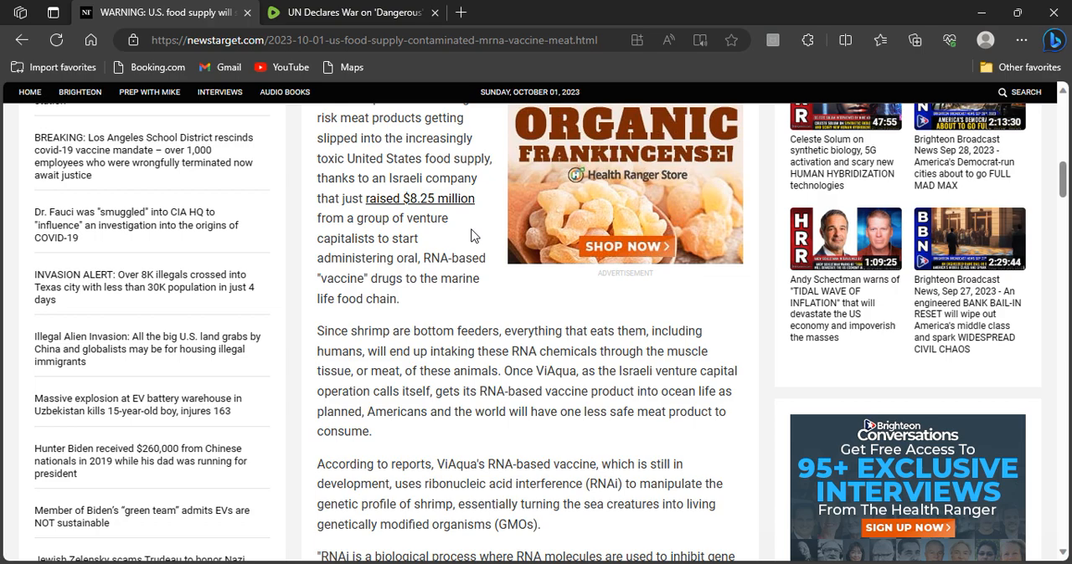
pyautogui.scroll(-3)
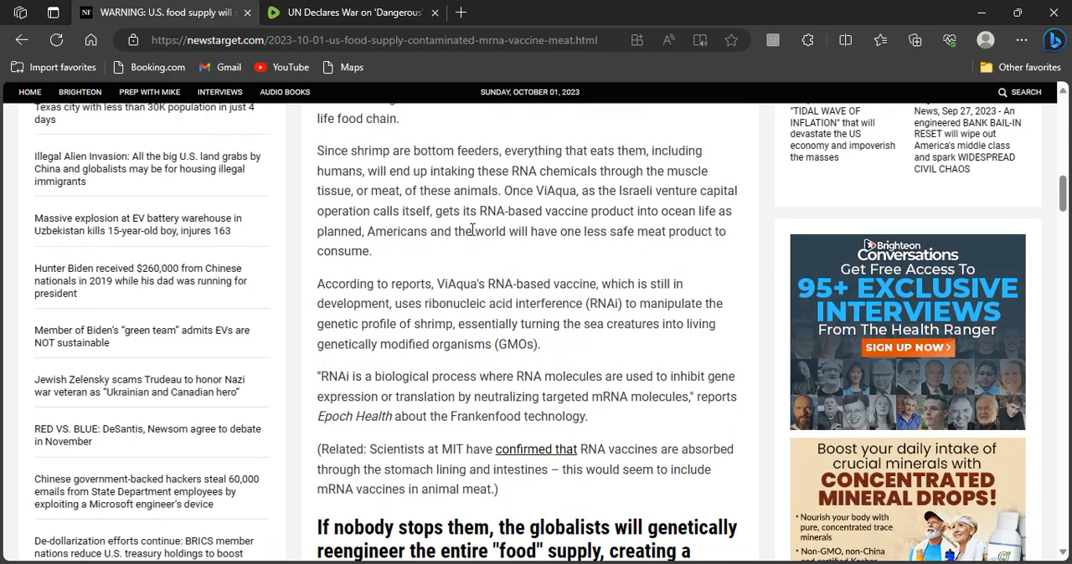
pyautogui.scroll(-3)
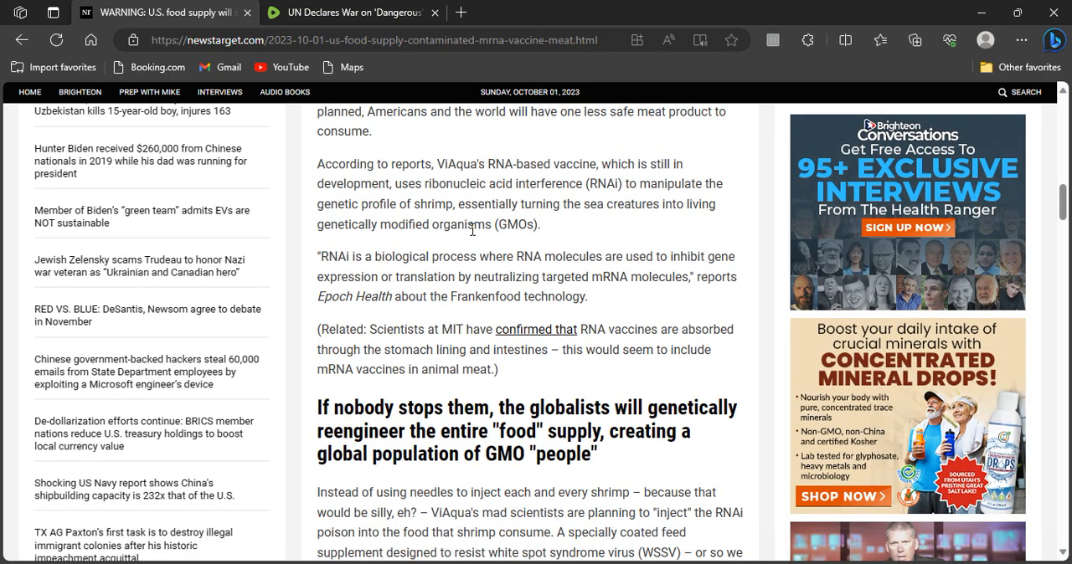
pyautogui.scroll(-3)
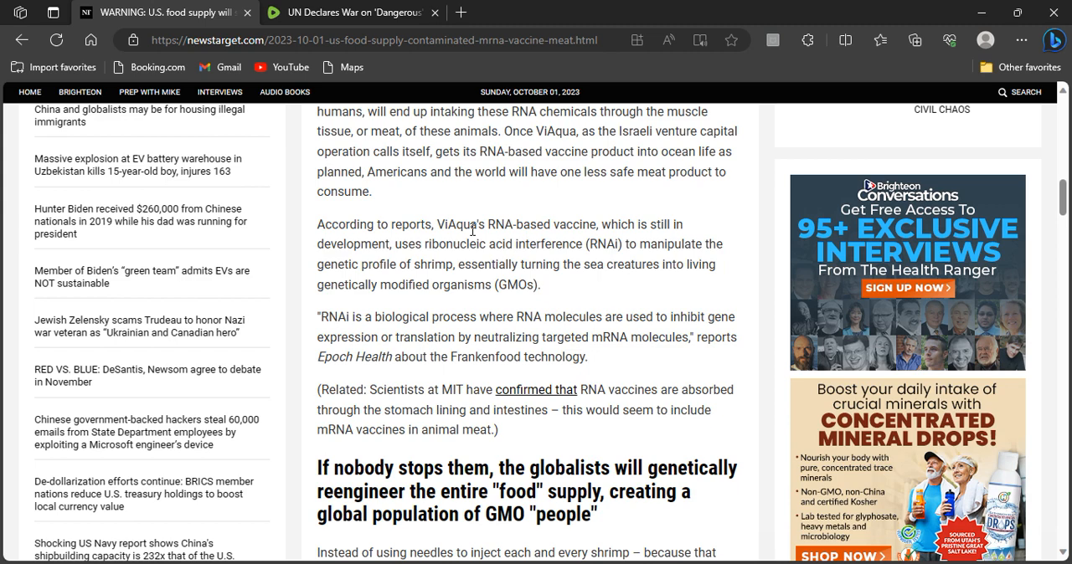
pyautogui.scroll(-3)
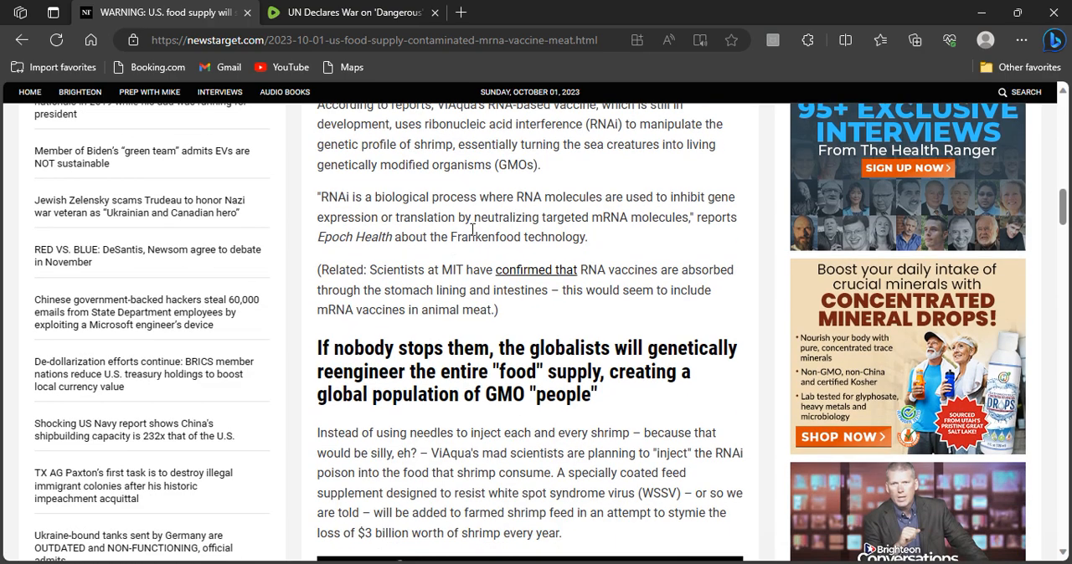
pyautogui.scroll(-3)
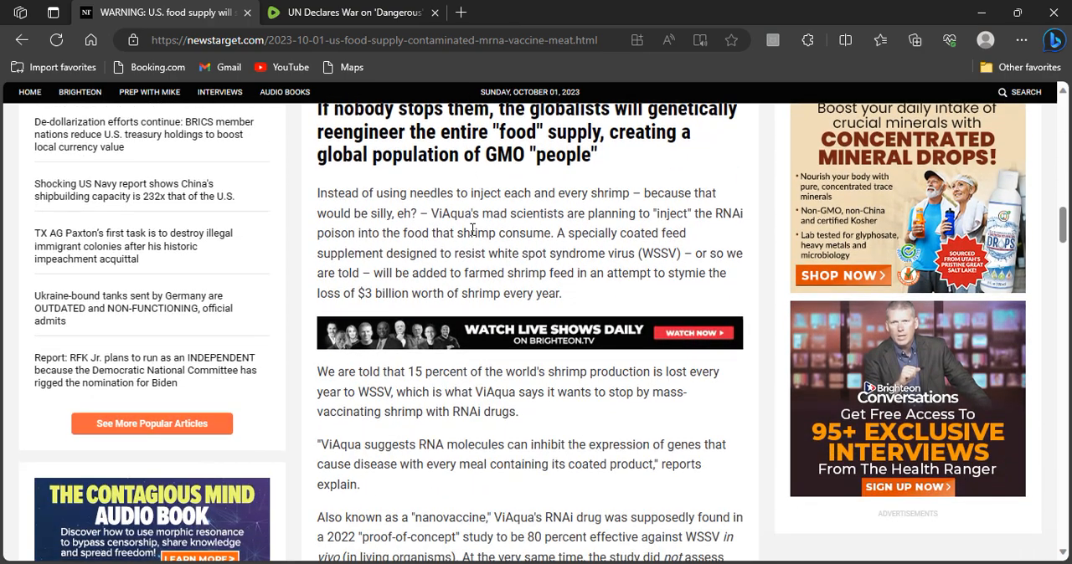
pyautogui.scroll(-3)
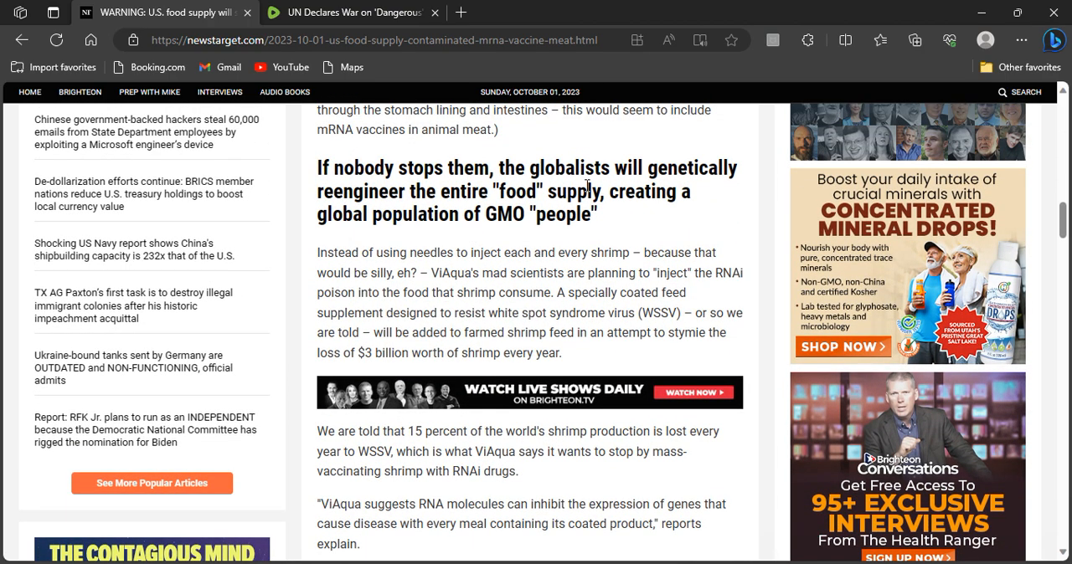
pyautogui.moveTo(659, 185)
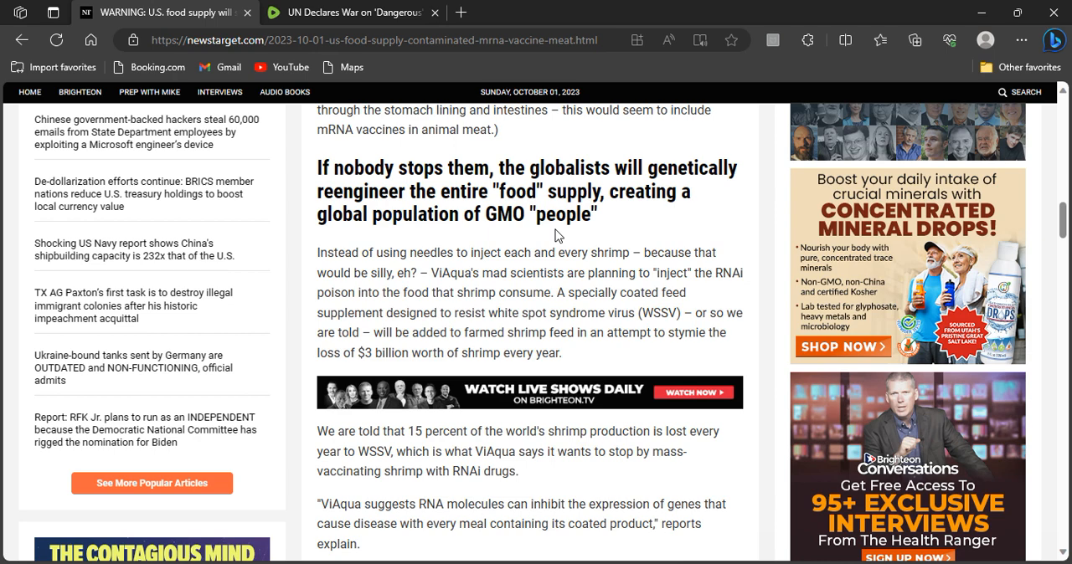
pyautogui.scroll(-3)
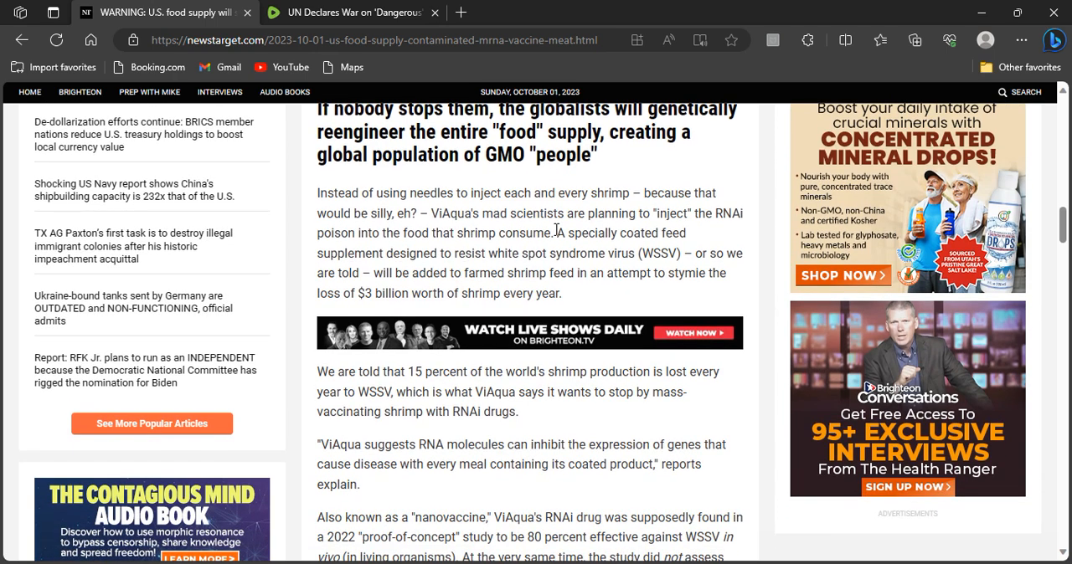
pyautogui.moveTo(410, 176)
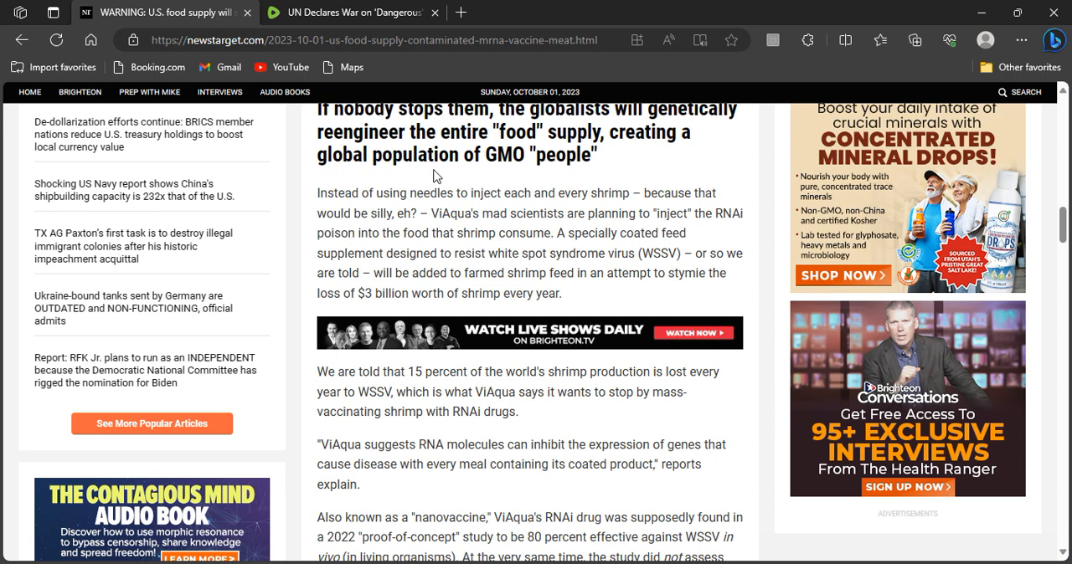
pyautogui.moveTo(478, 168)
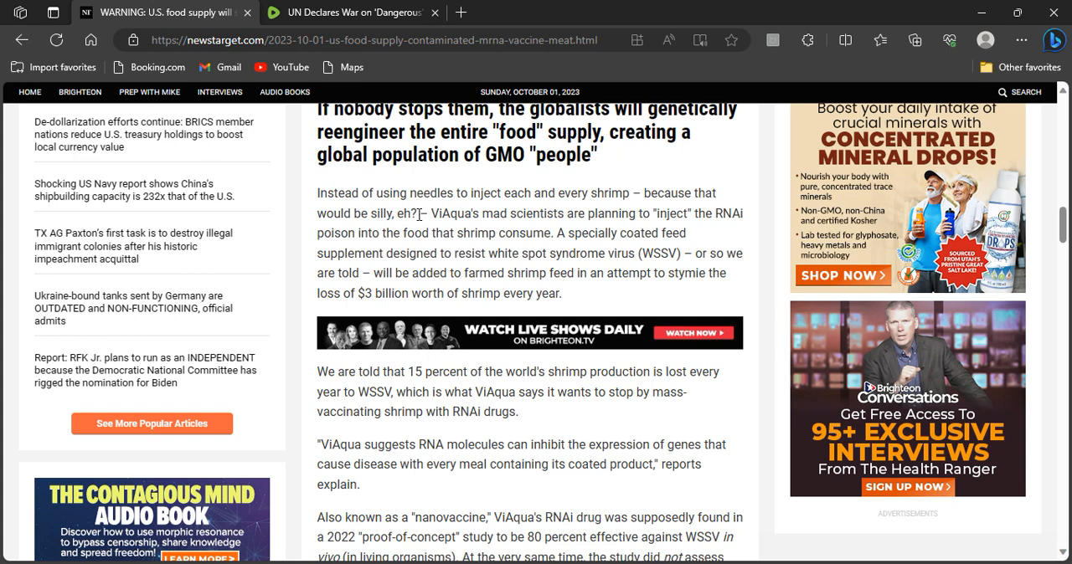
pyautogui.moveTo(539, 228)
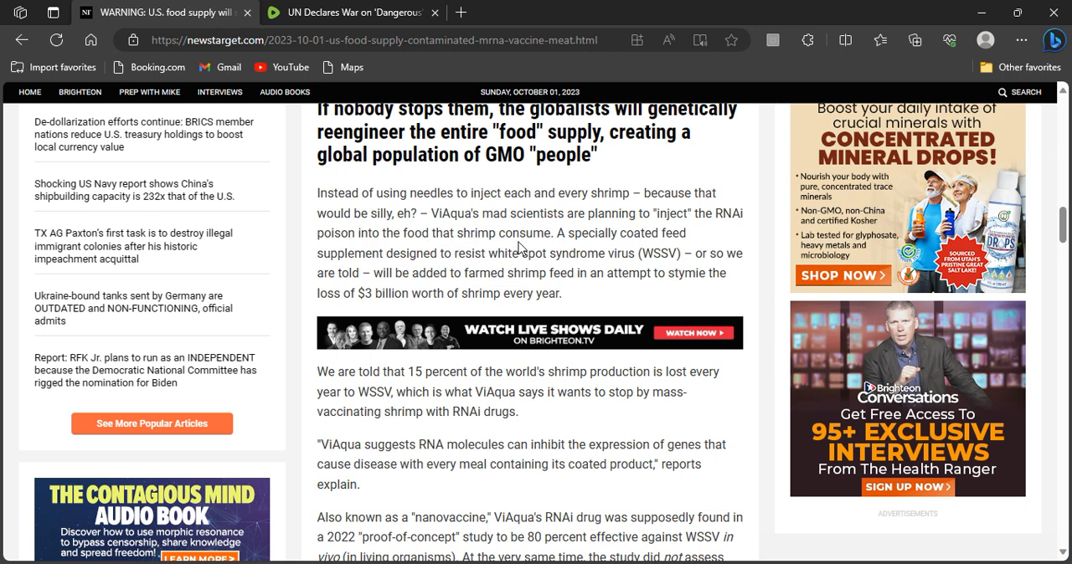
pyautogui.moveTo(533, 244)
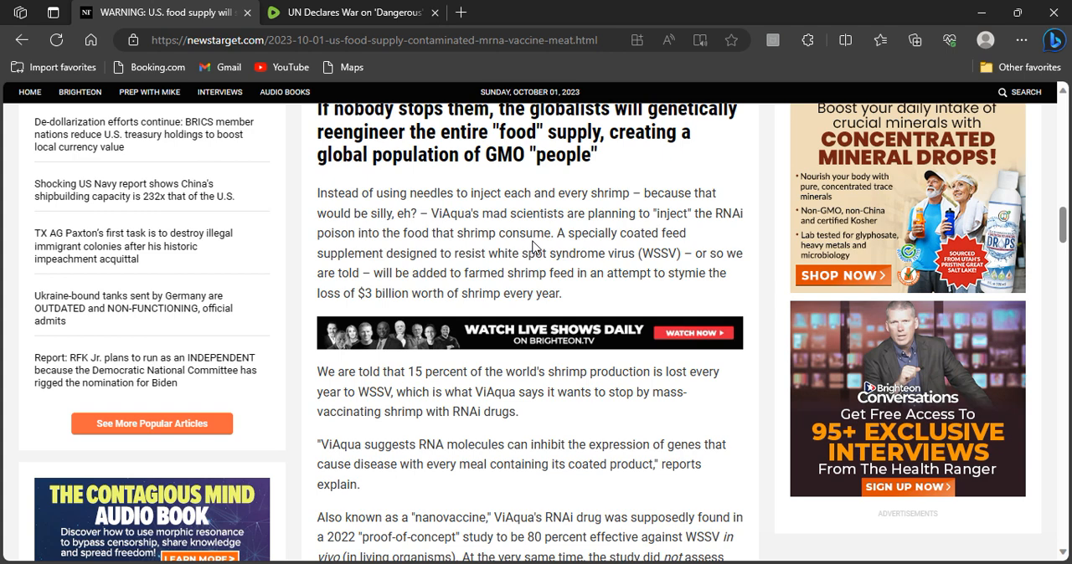
pyautogui.moveTo(409, 267)
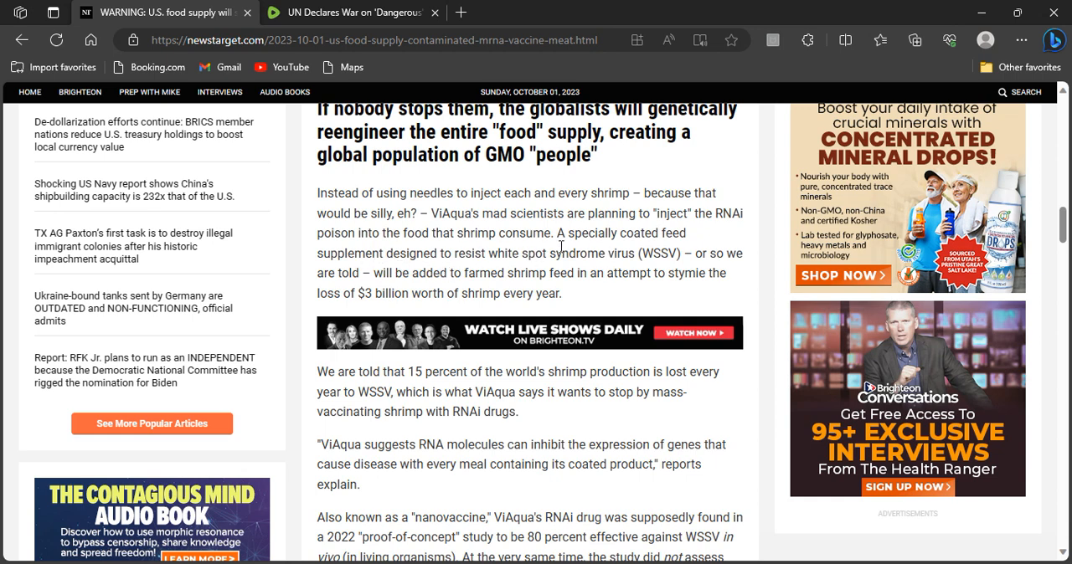
pyautogui.moveTo(577, 249)
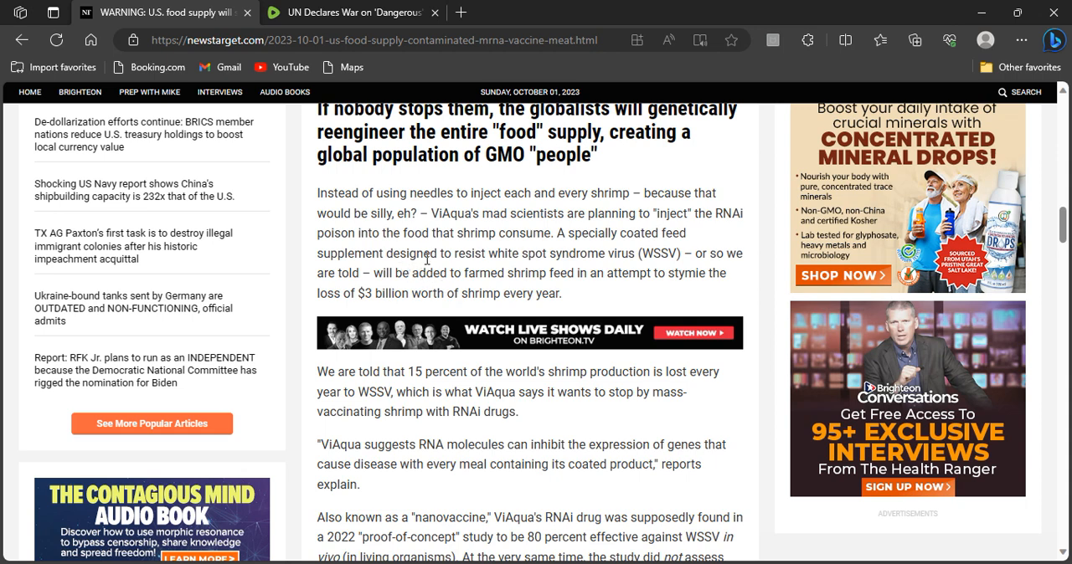
pyautogui.moveTo(466, 258)
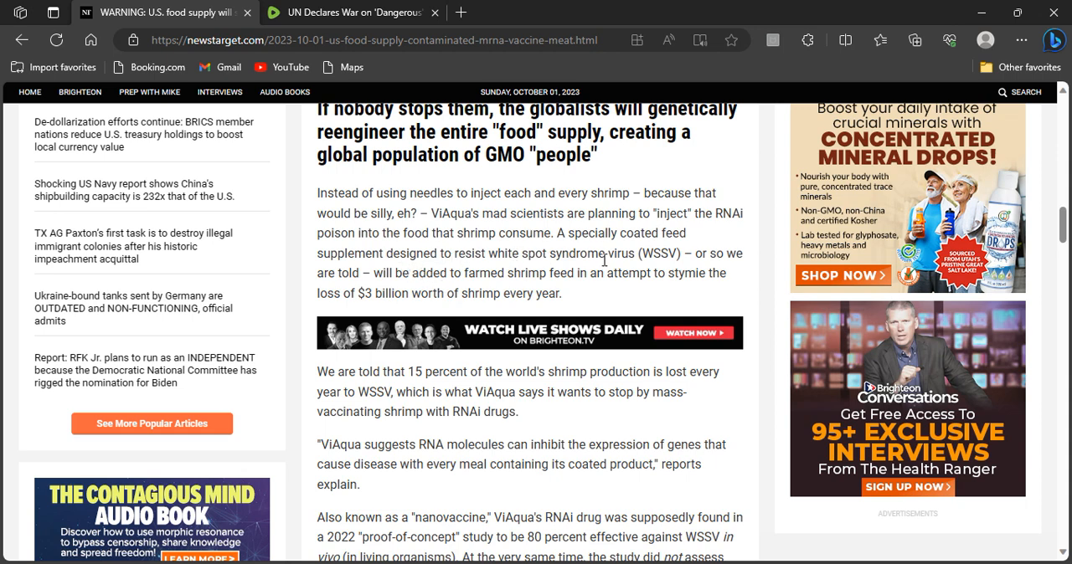
pyautogui.moveTo(446, 288)
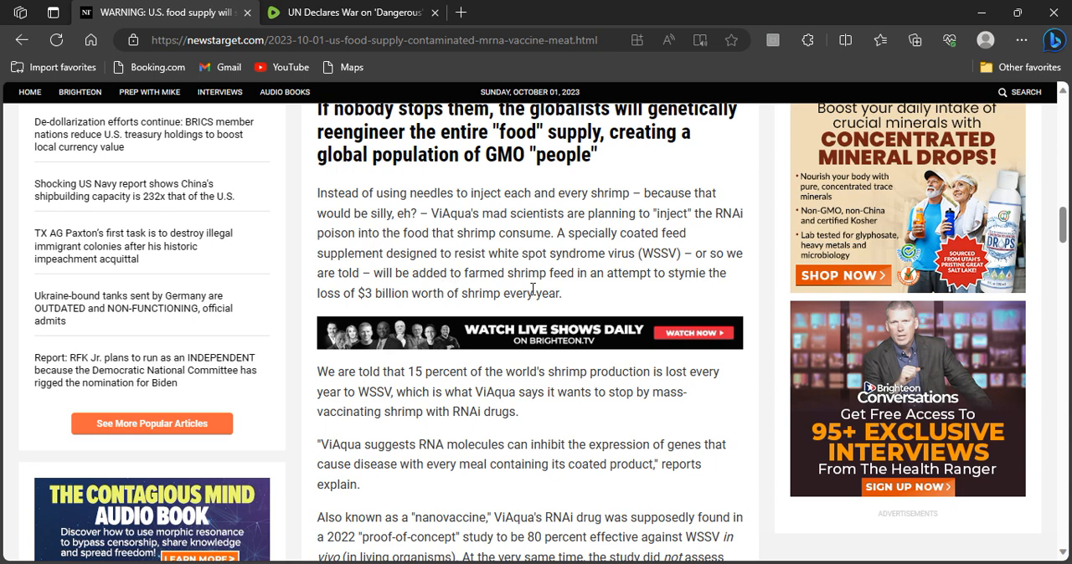
pyautogui.moveTo(593, 291)
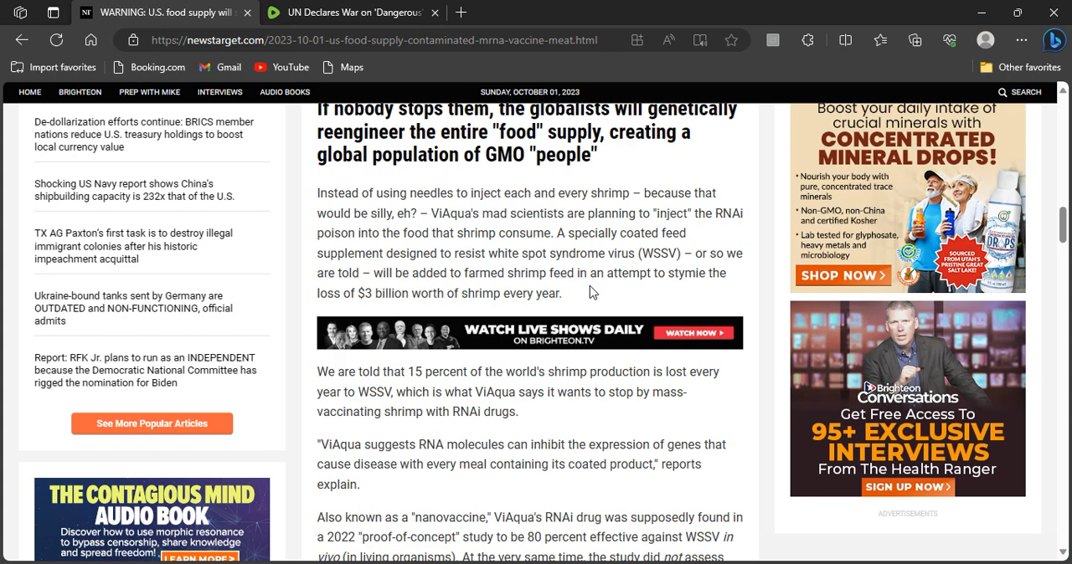
# Scroll to the nanovaccine paragraph and Shai Ufaz's quote on oral delivery in aquaculture
pyautogui.scroll(-3)
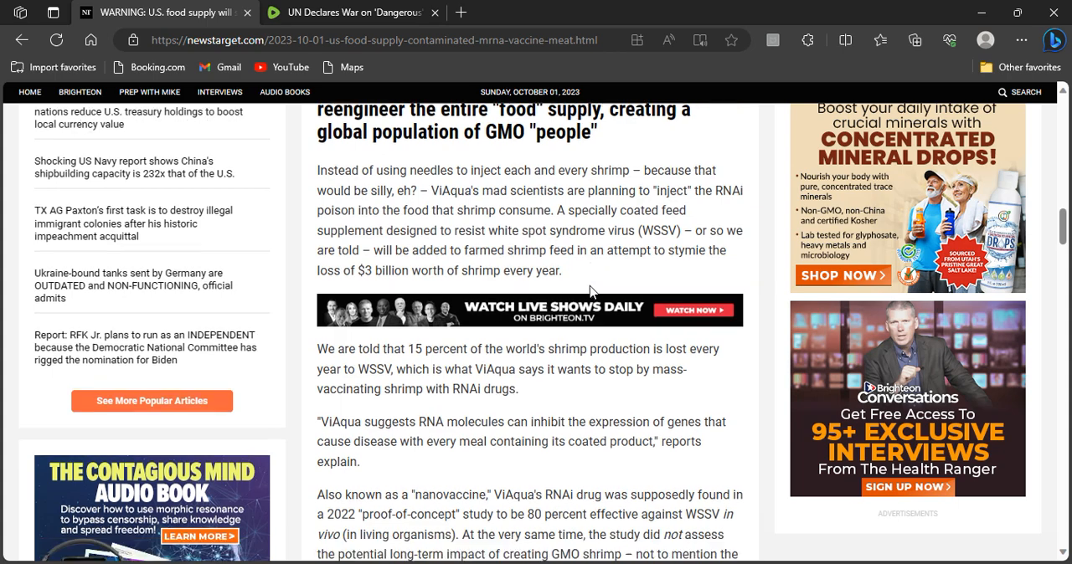
pyautogui.scroll(-3)
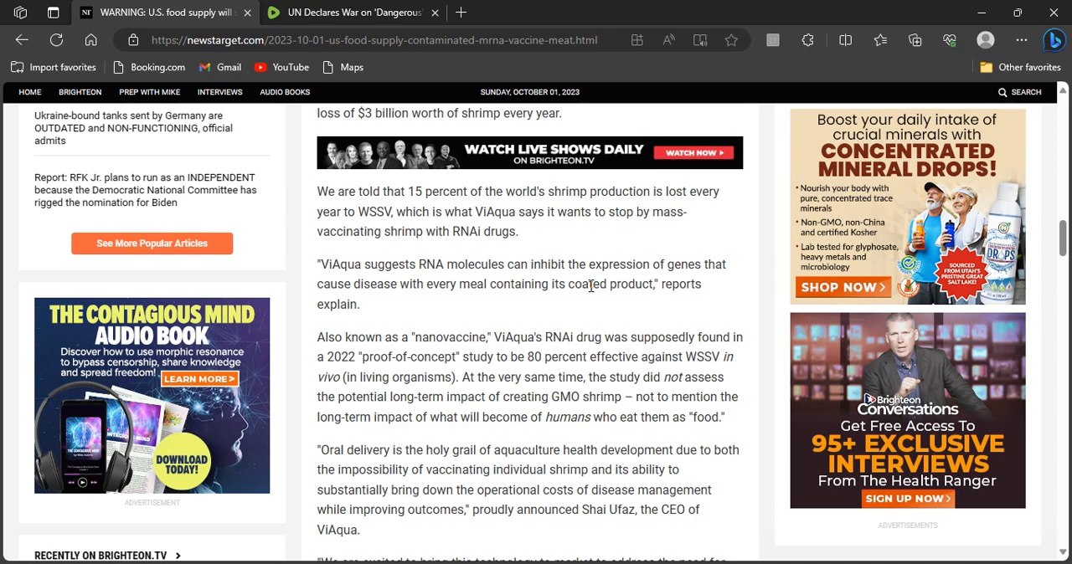
pyautogui.scroll(-3)
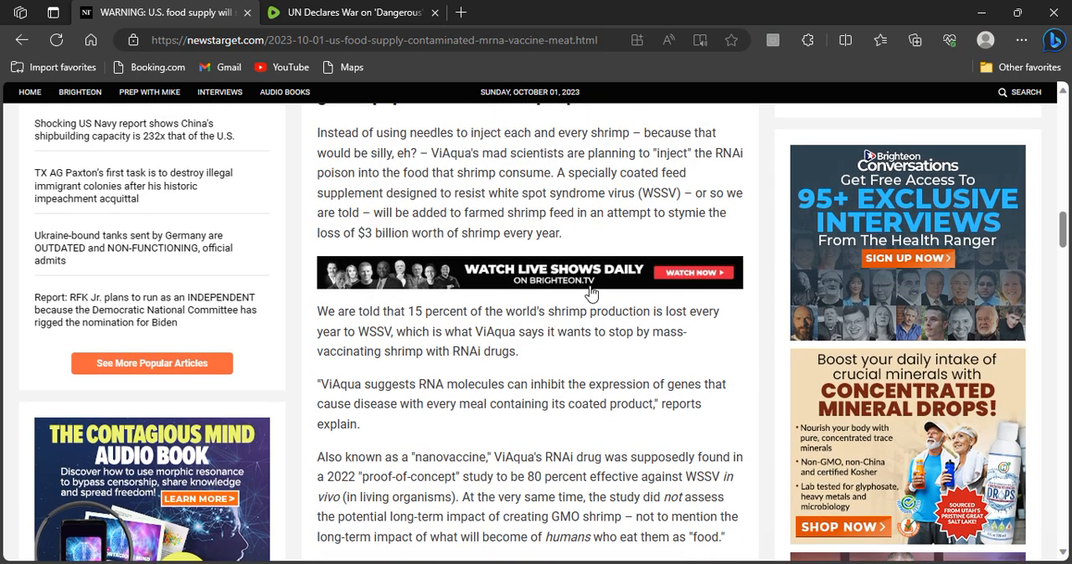
pyautogui.scroll(-3)
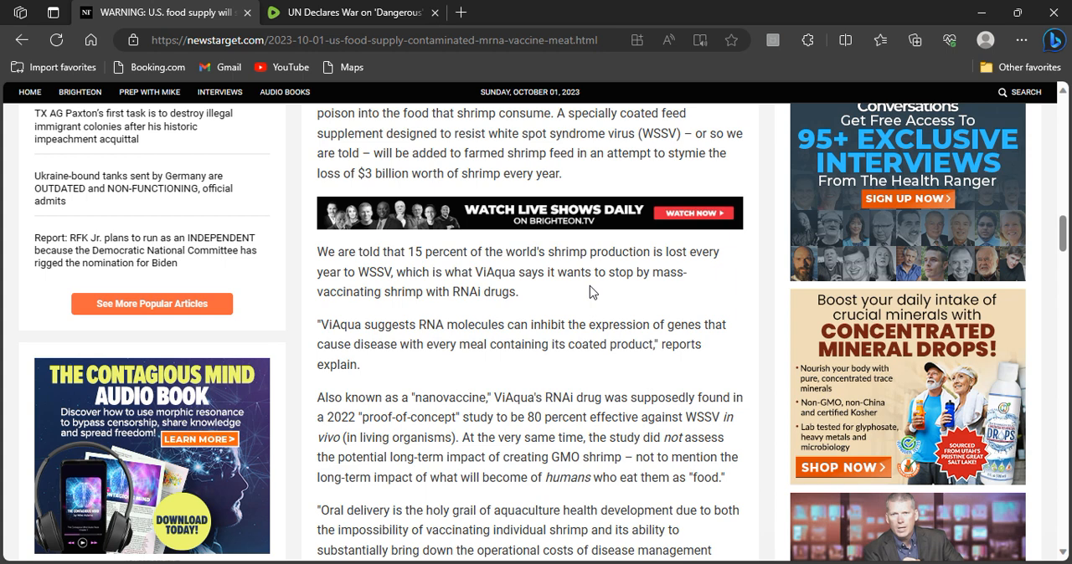
pyautogui.scroll(-3)
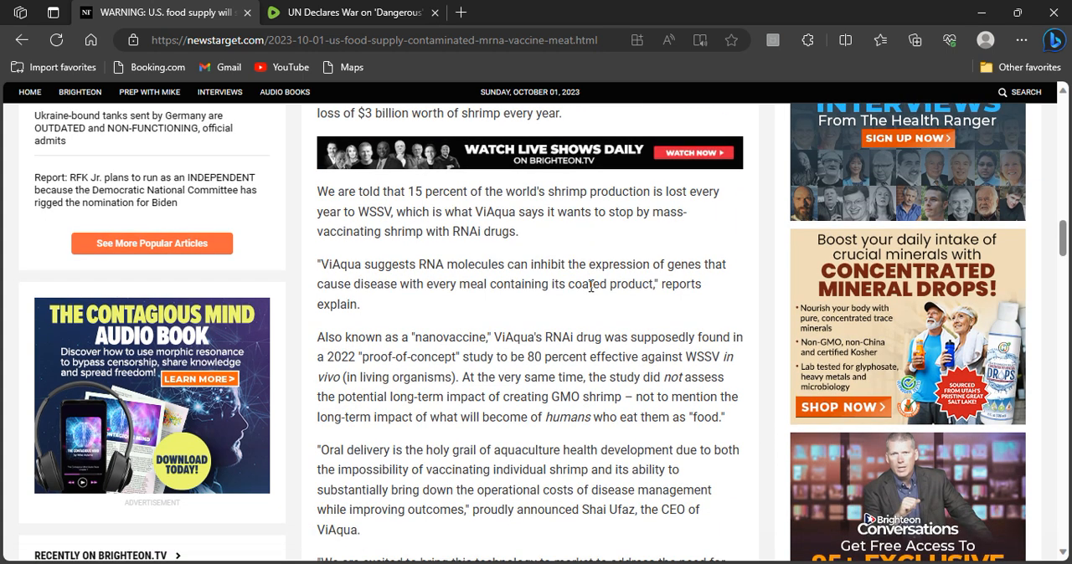
pyautogui.scroll(-3)
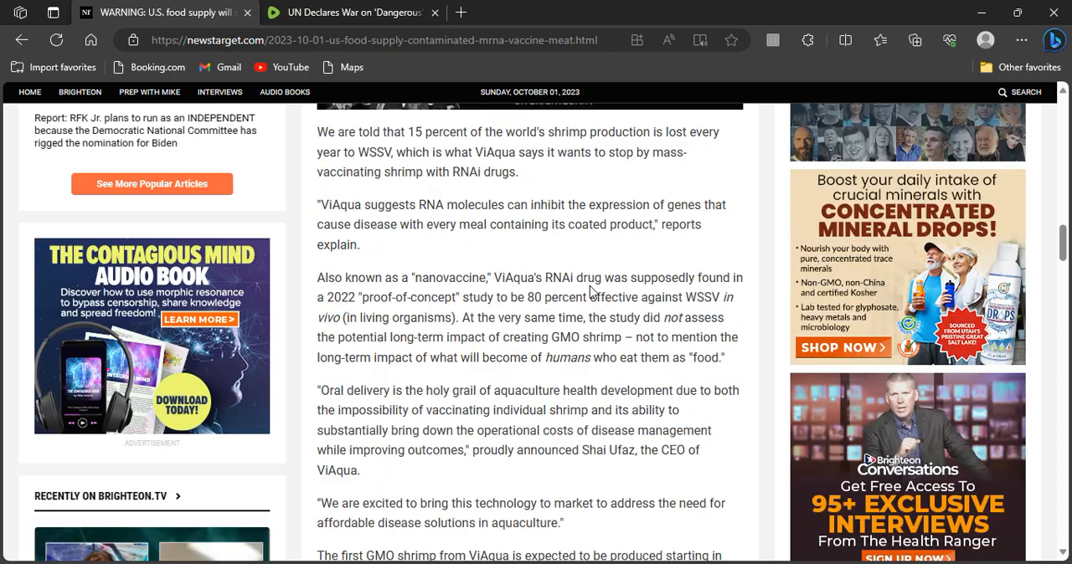